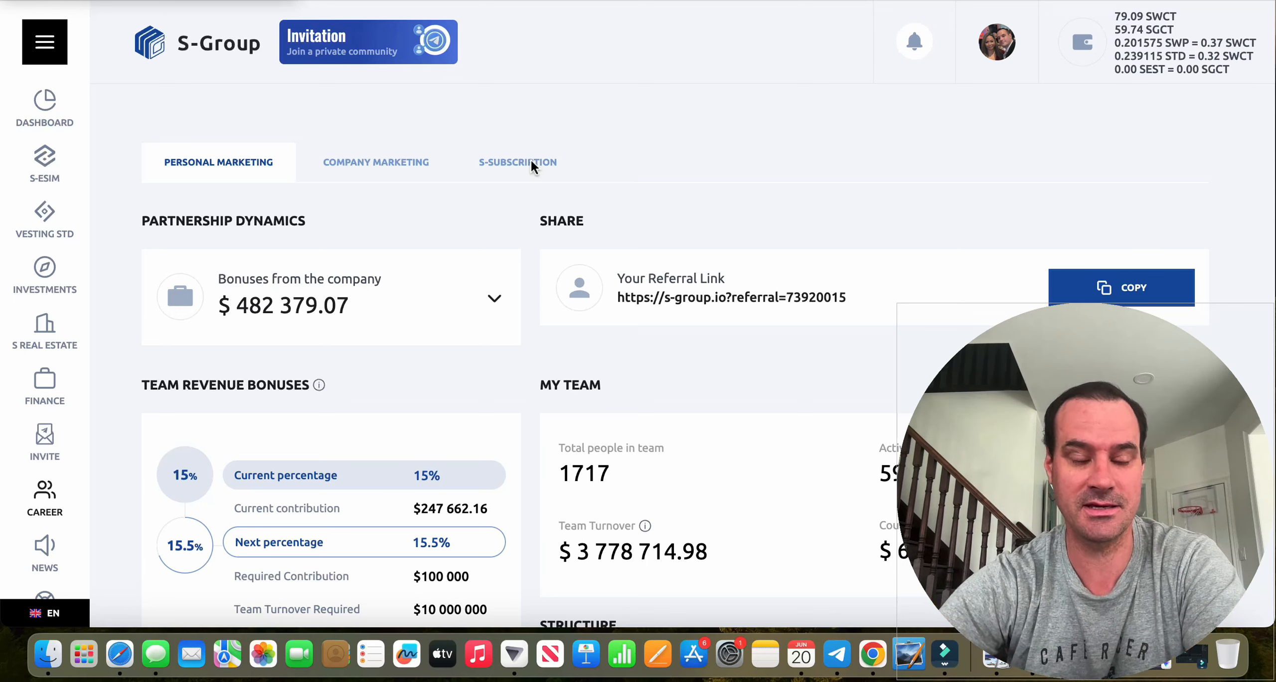
mouse_move(659, 121)
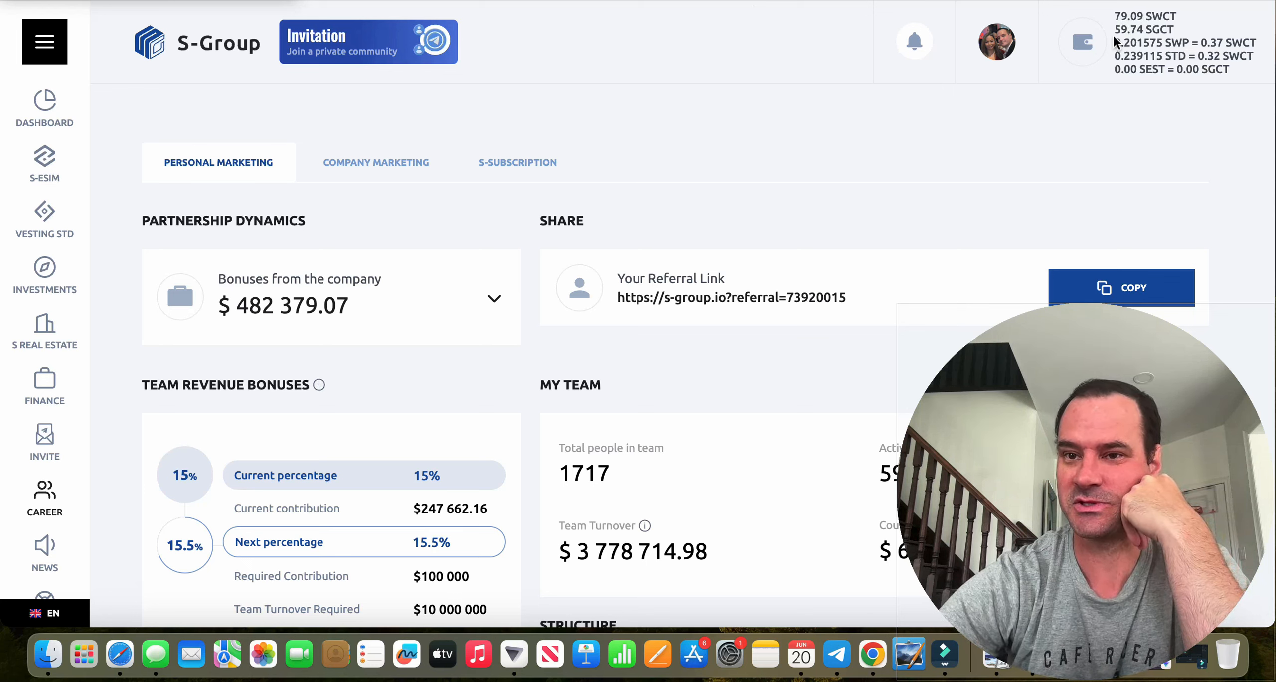
mouse_move(705, 134)
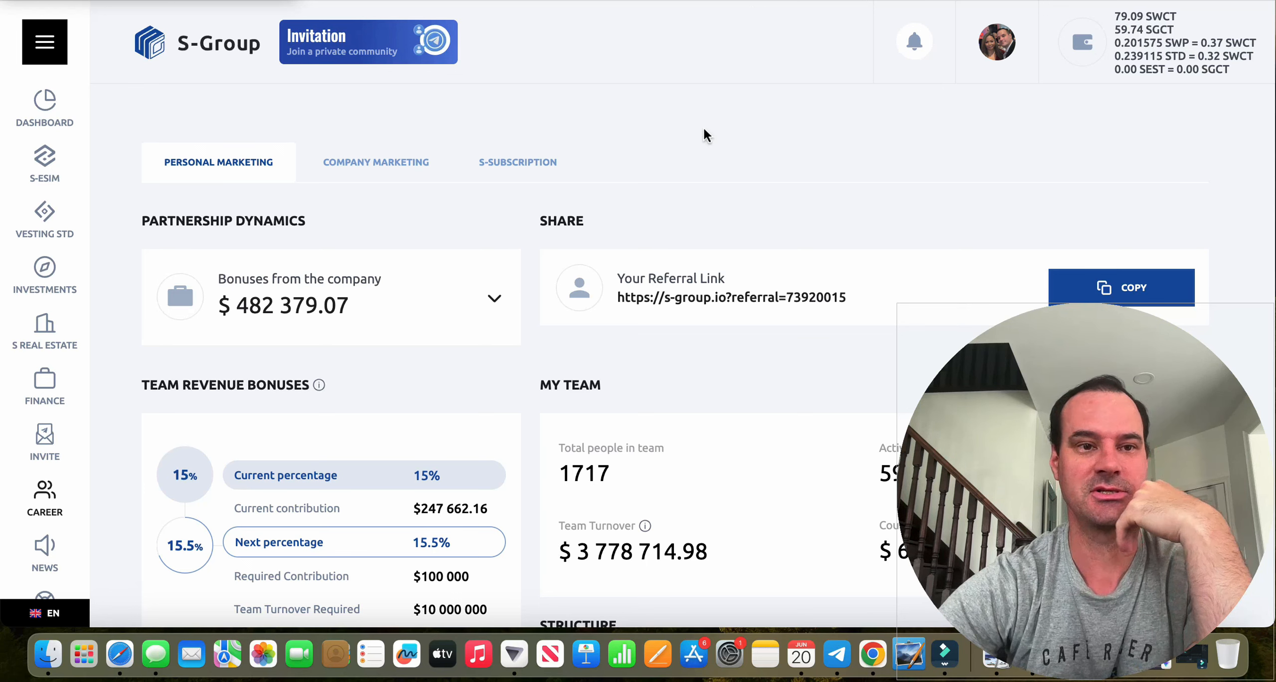
mouse_move(30, 423)
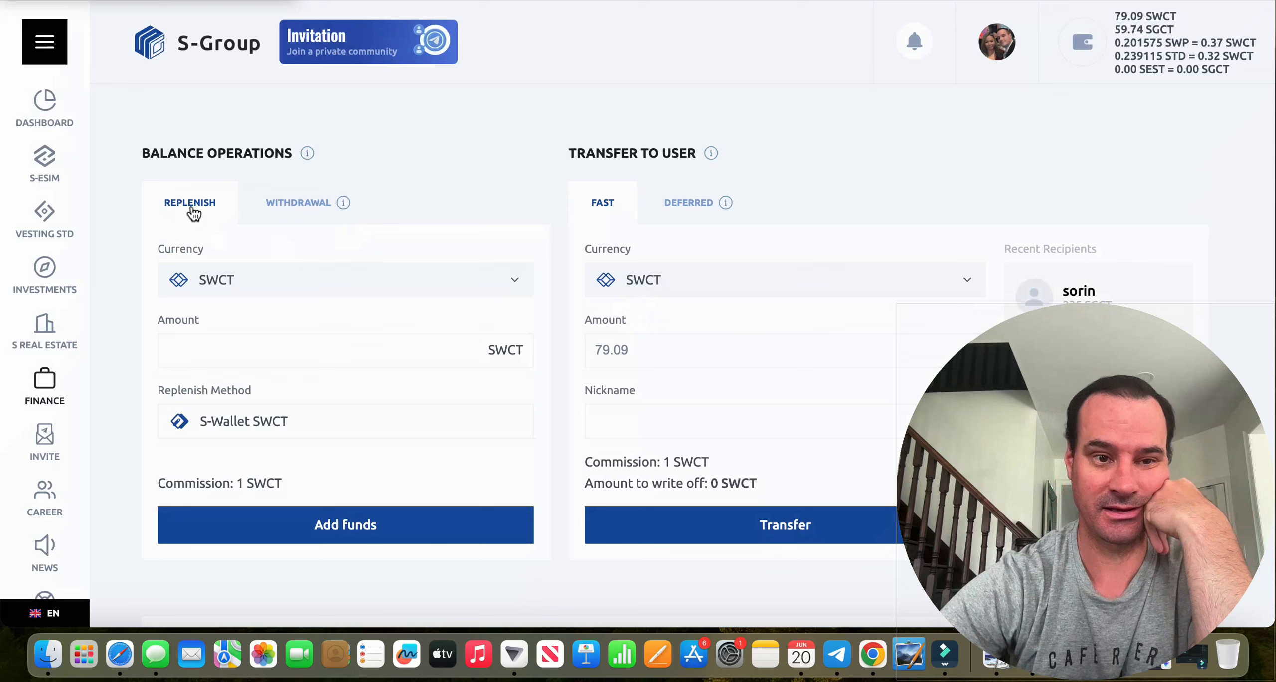
- Submit a withdrawal of 78 SWCT to the saved S-Wallet address
click(299, 203)
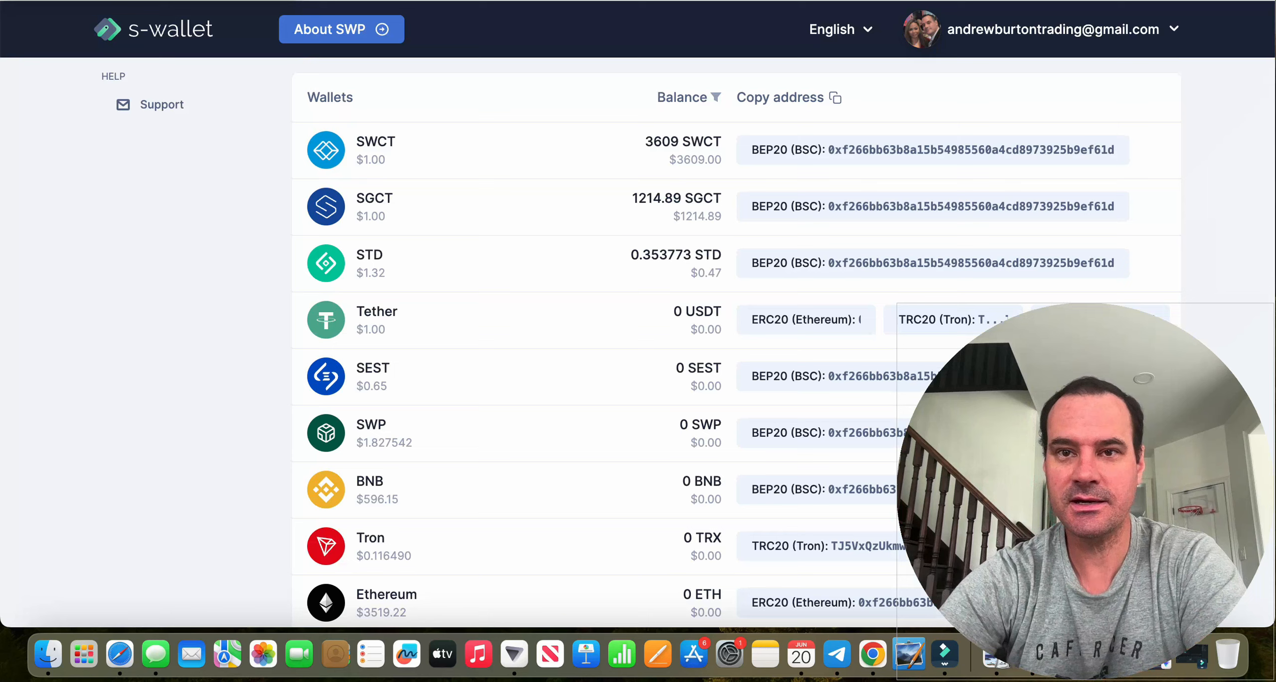
scroll(up, 3)
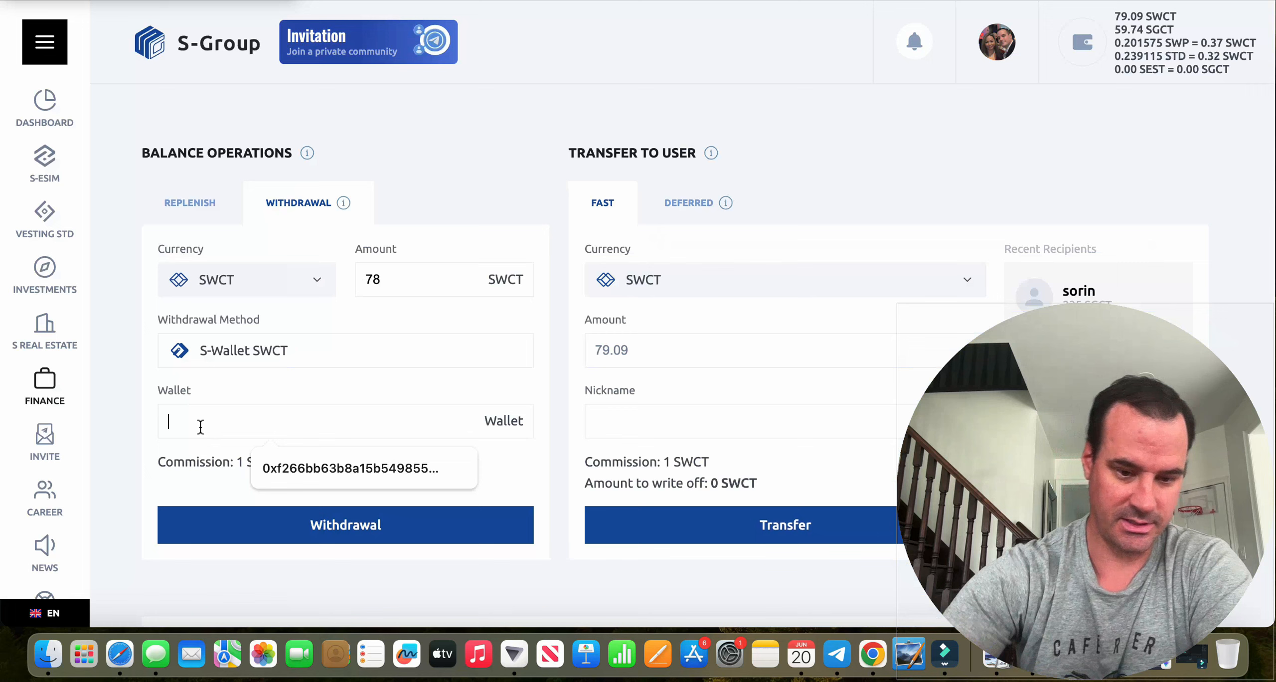
click(363, 468)
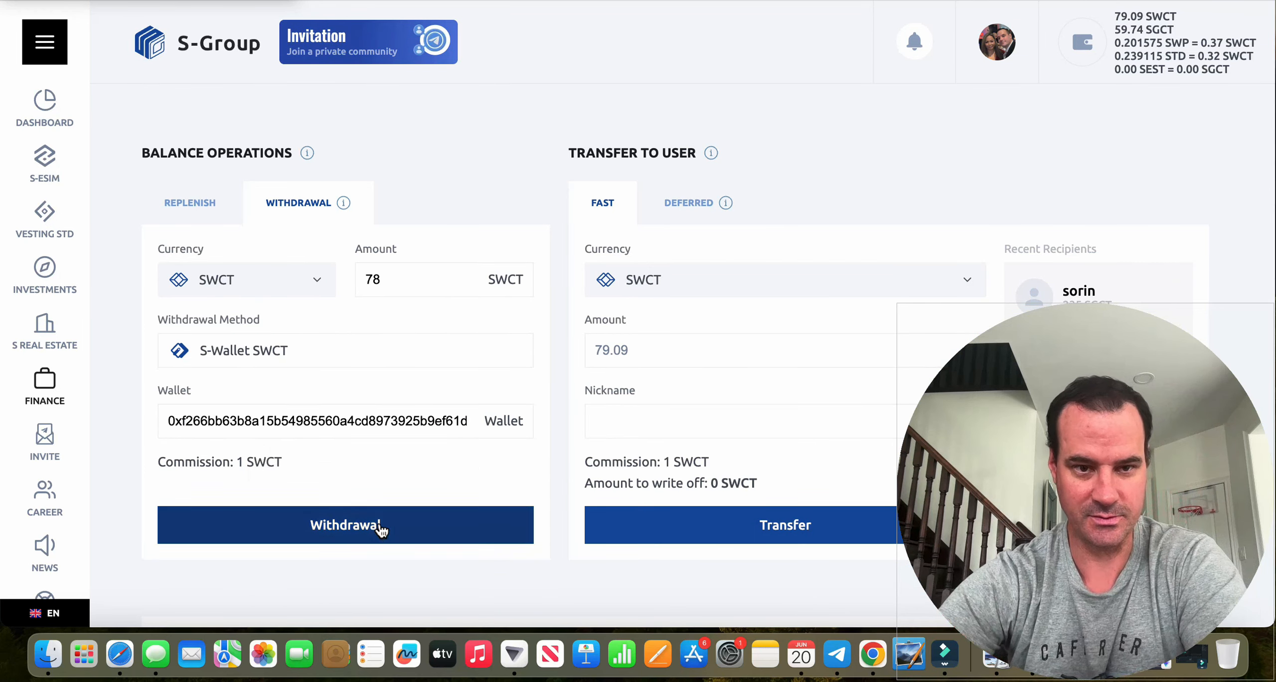
click(344, 525)
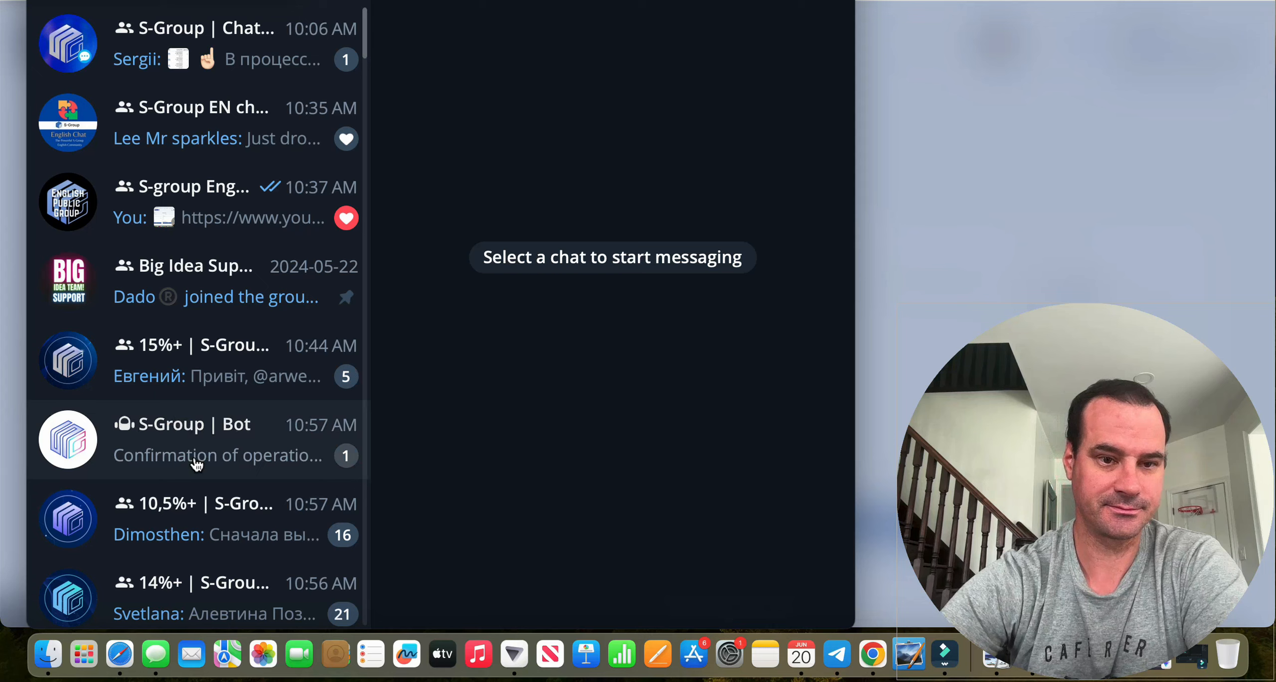
click(195, 440)
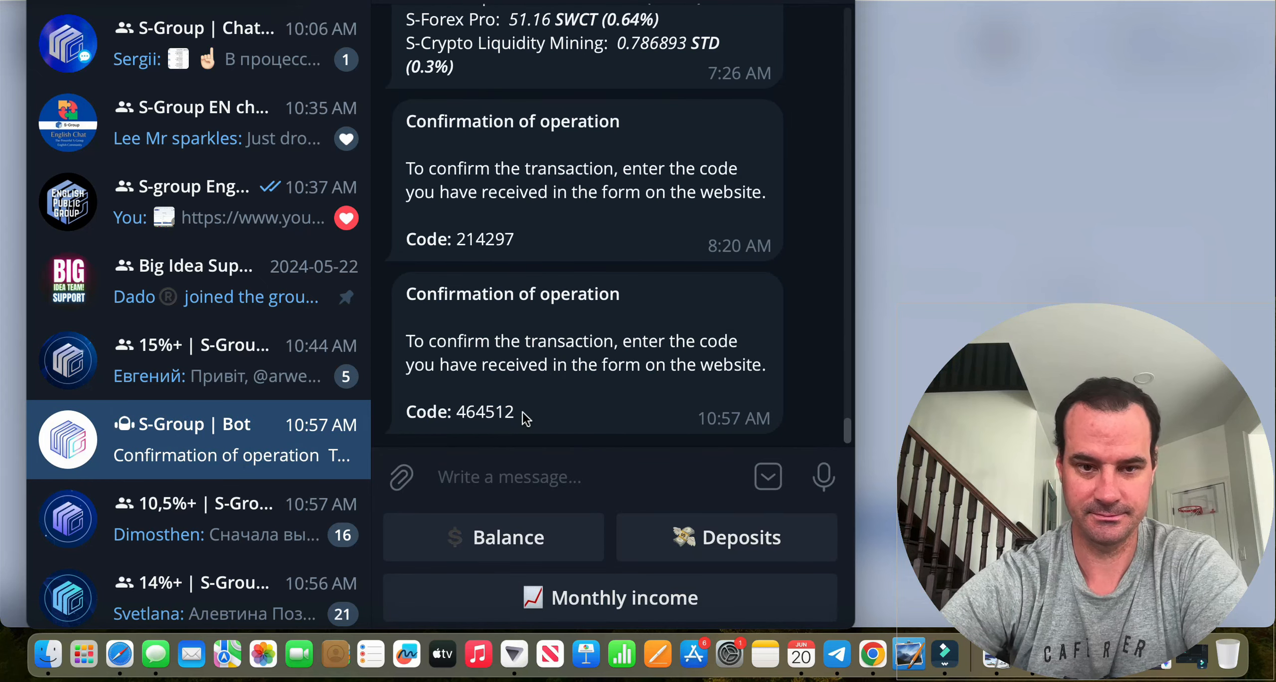
double_click(486, 411)
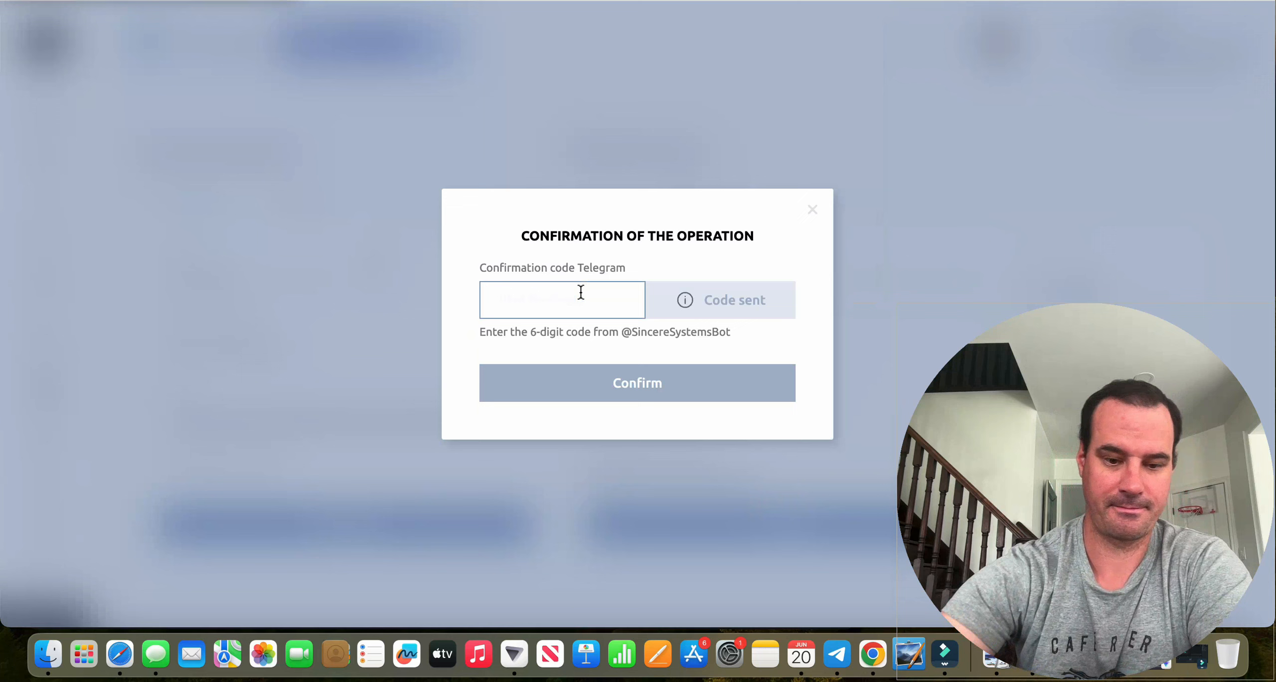
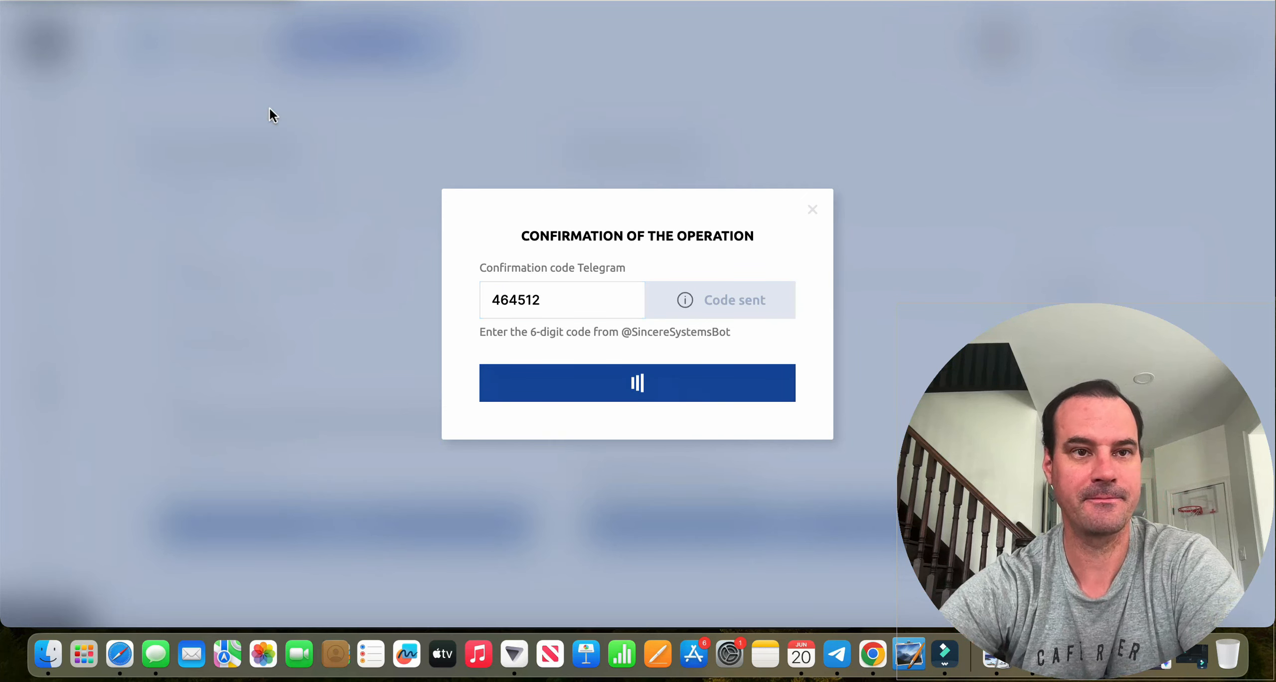
click(636, 383)
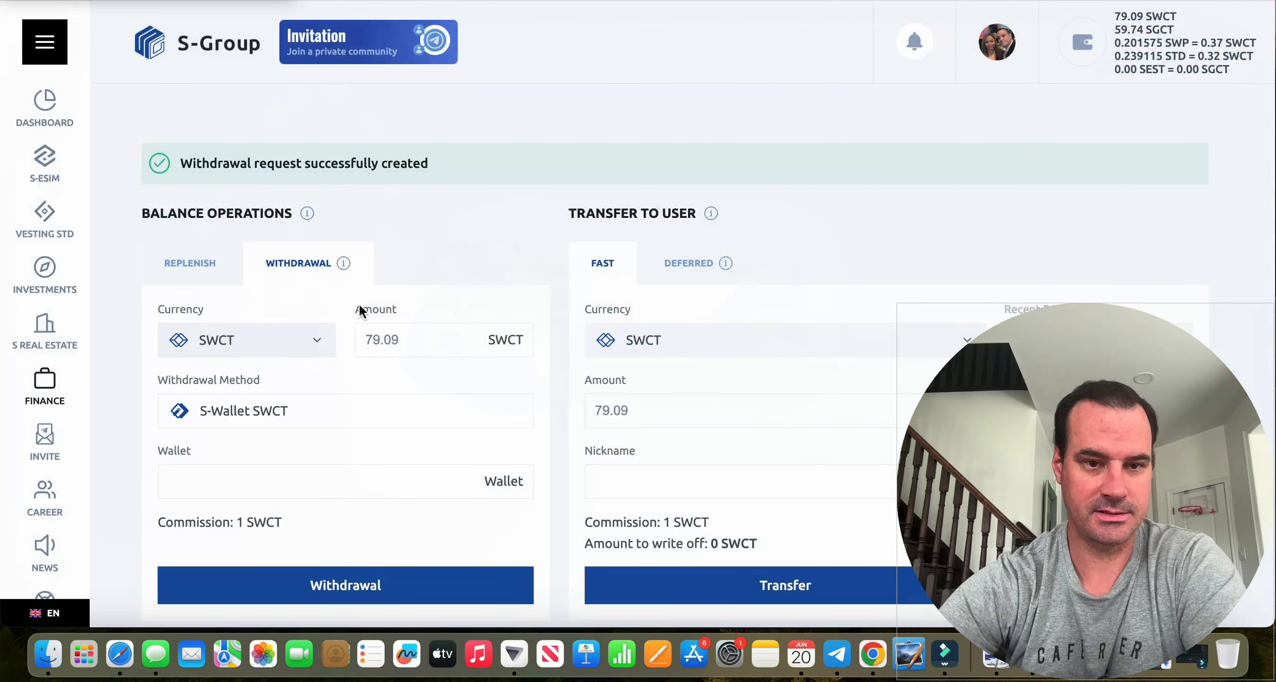
click(246, 339)
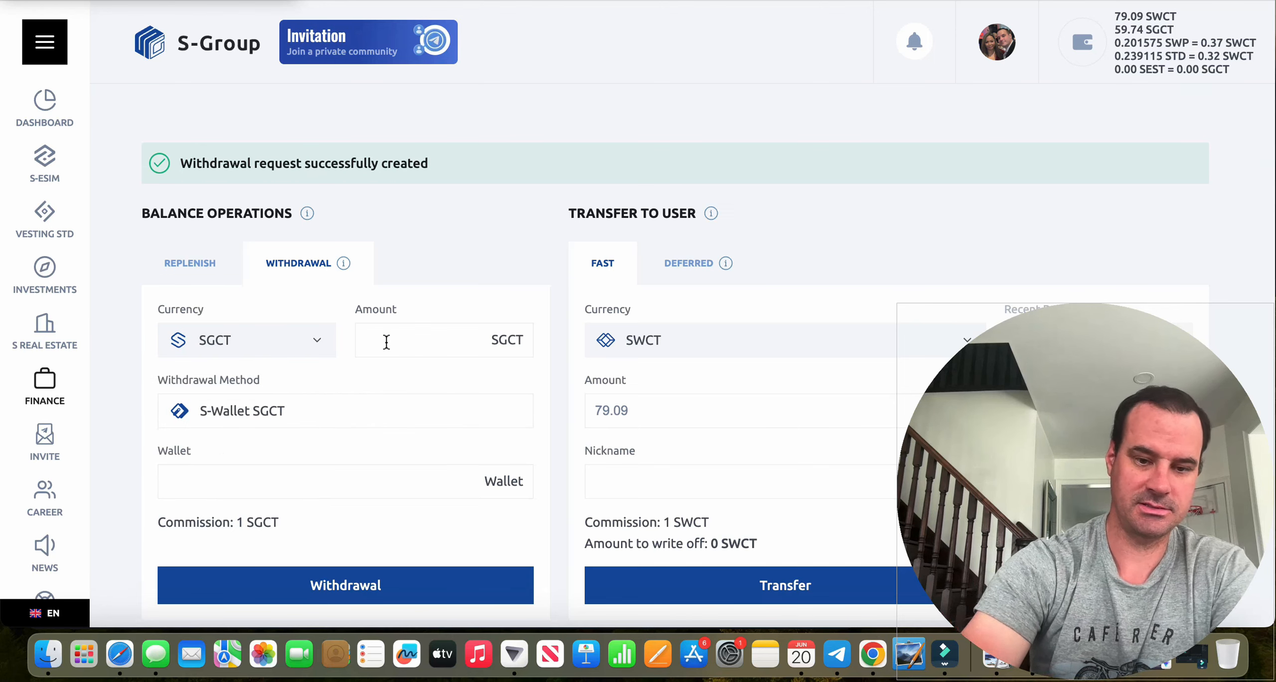
text(59)
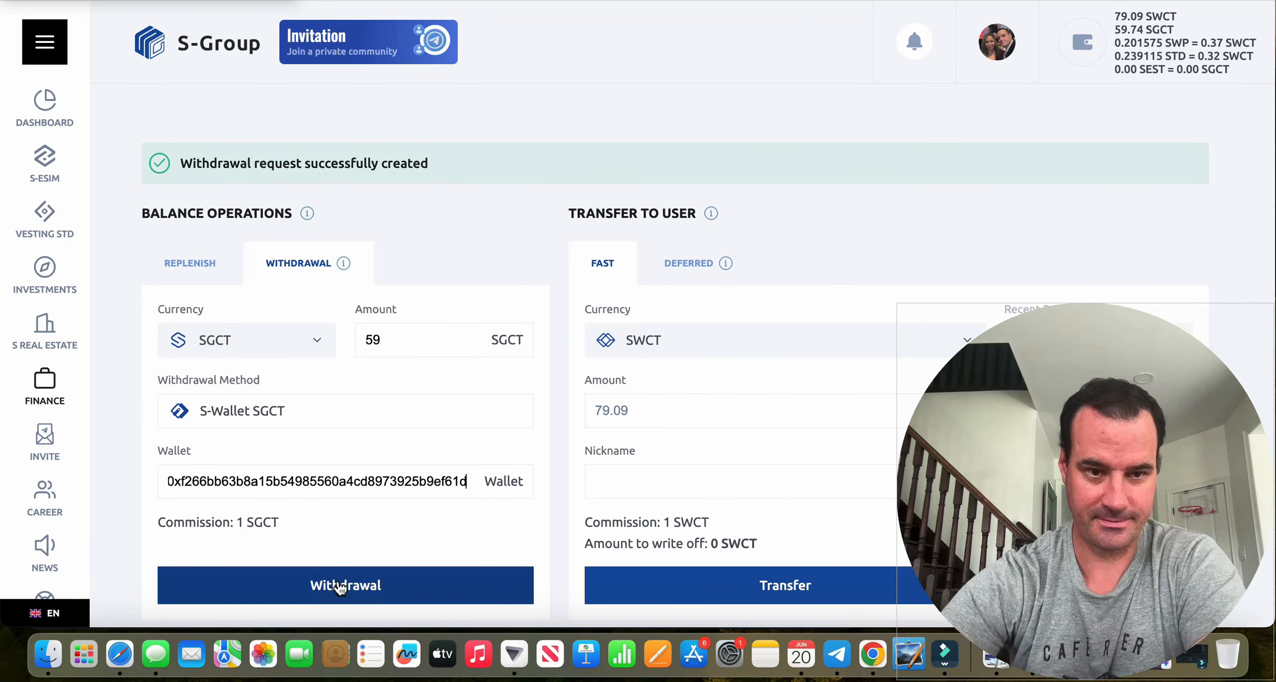
click(344, 585)
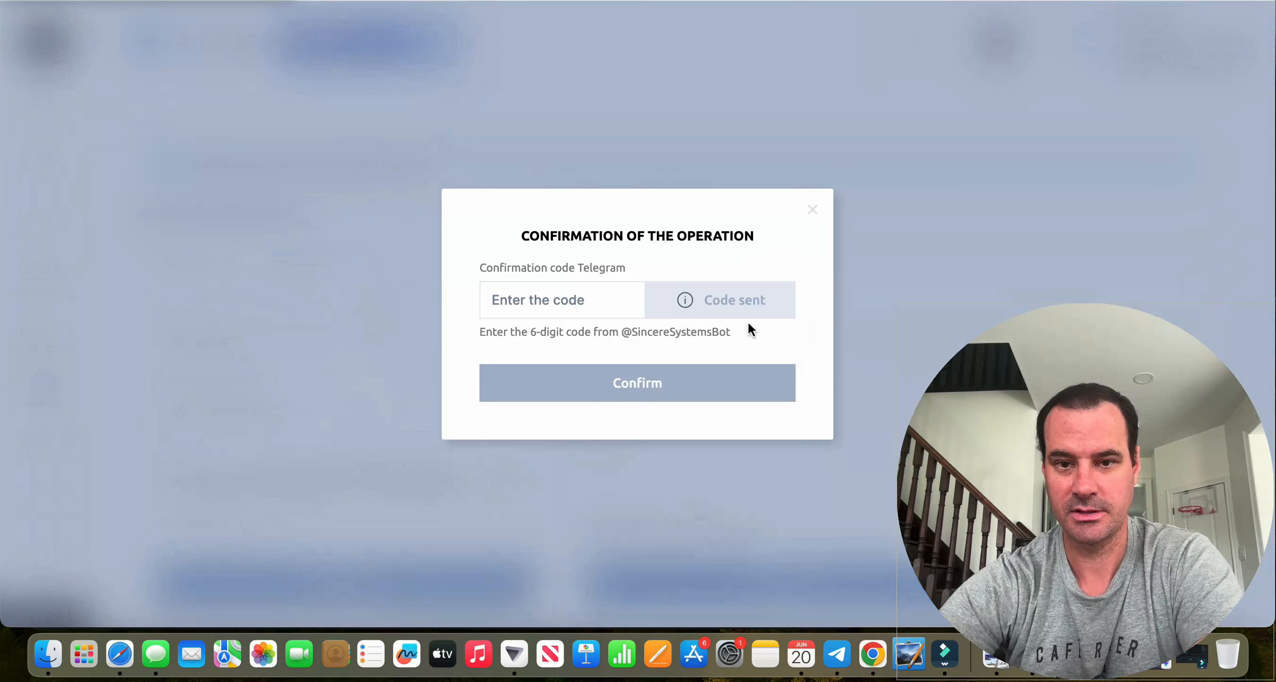
click(835, 653)
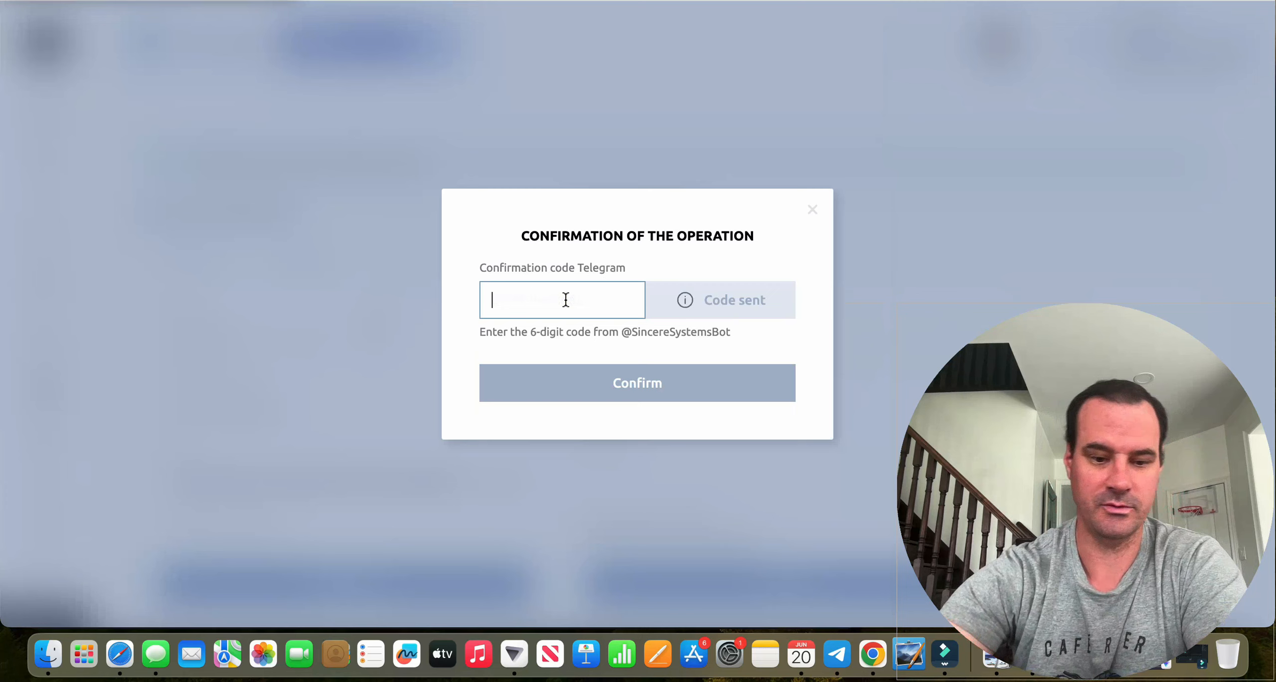
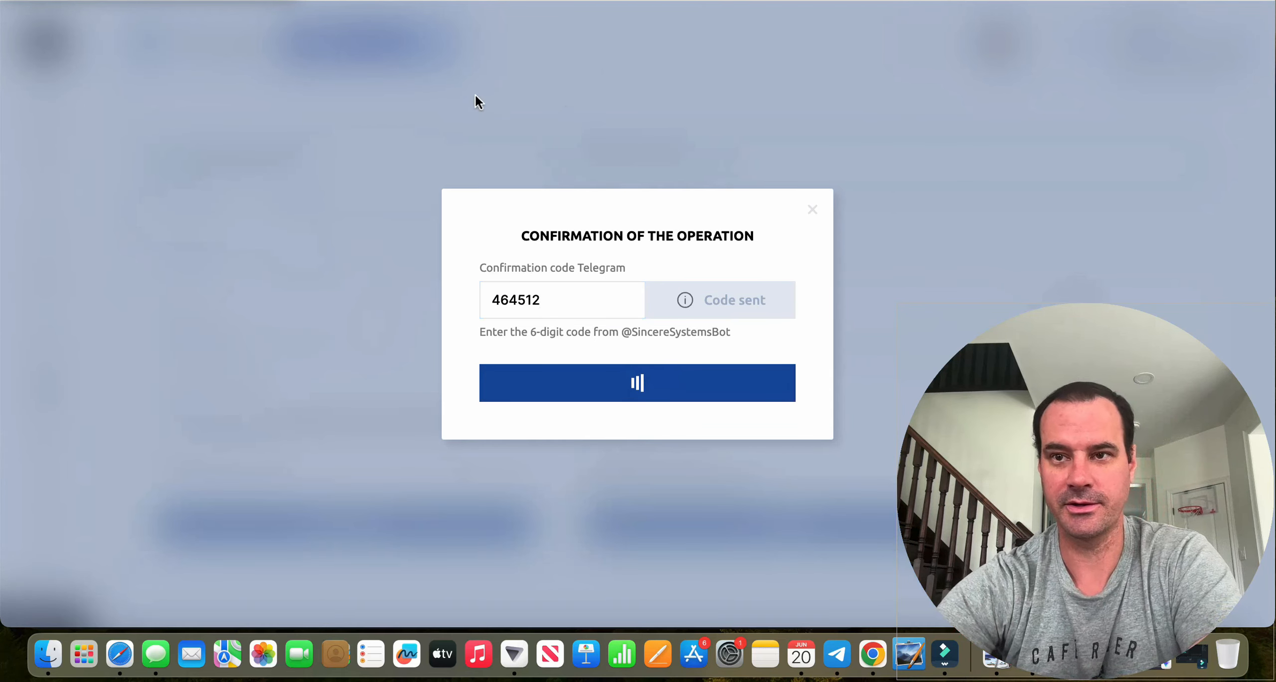
click(636, 383)
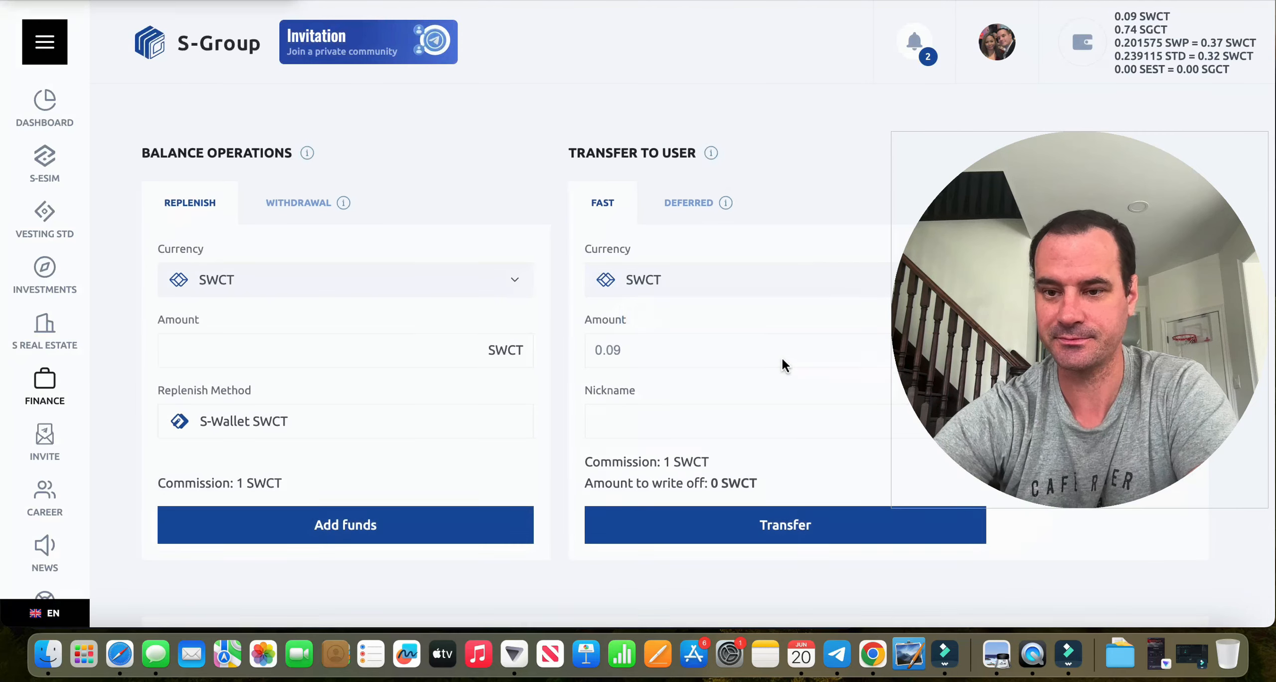
scroll(down, 3)
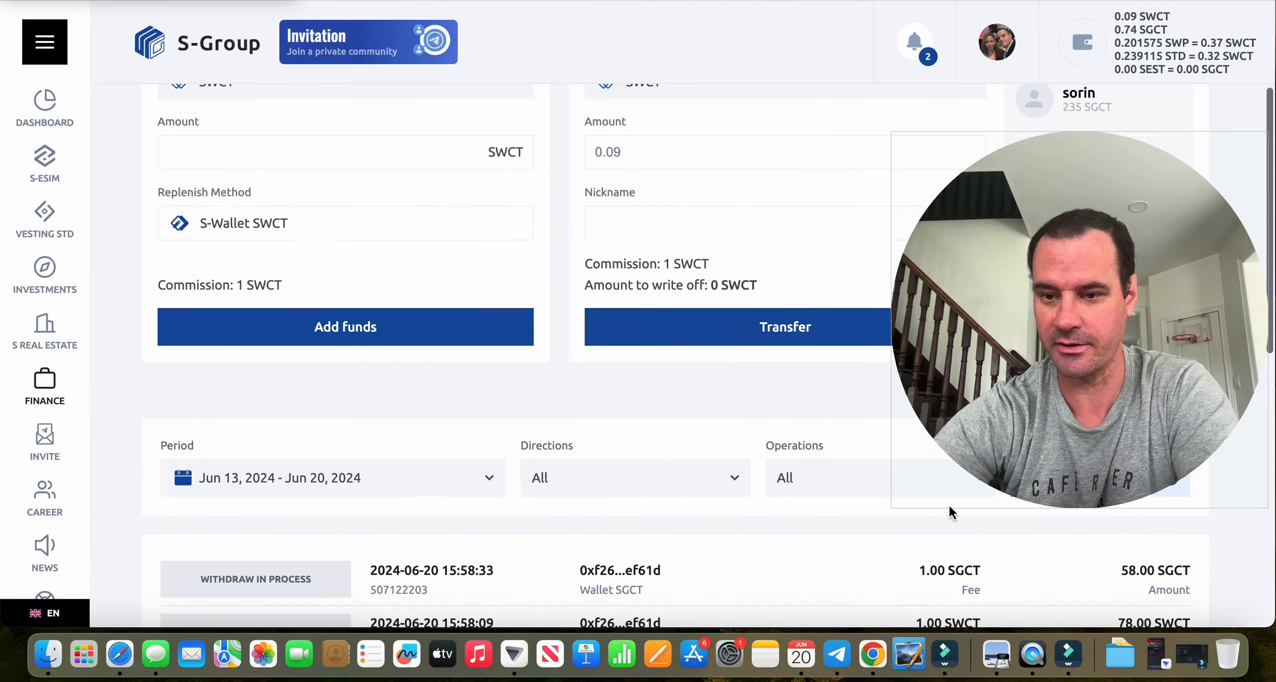
scroll(up, 3)
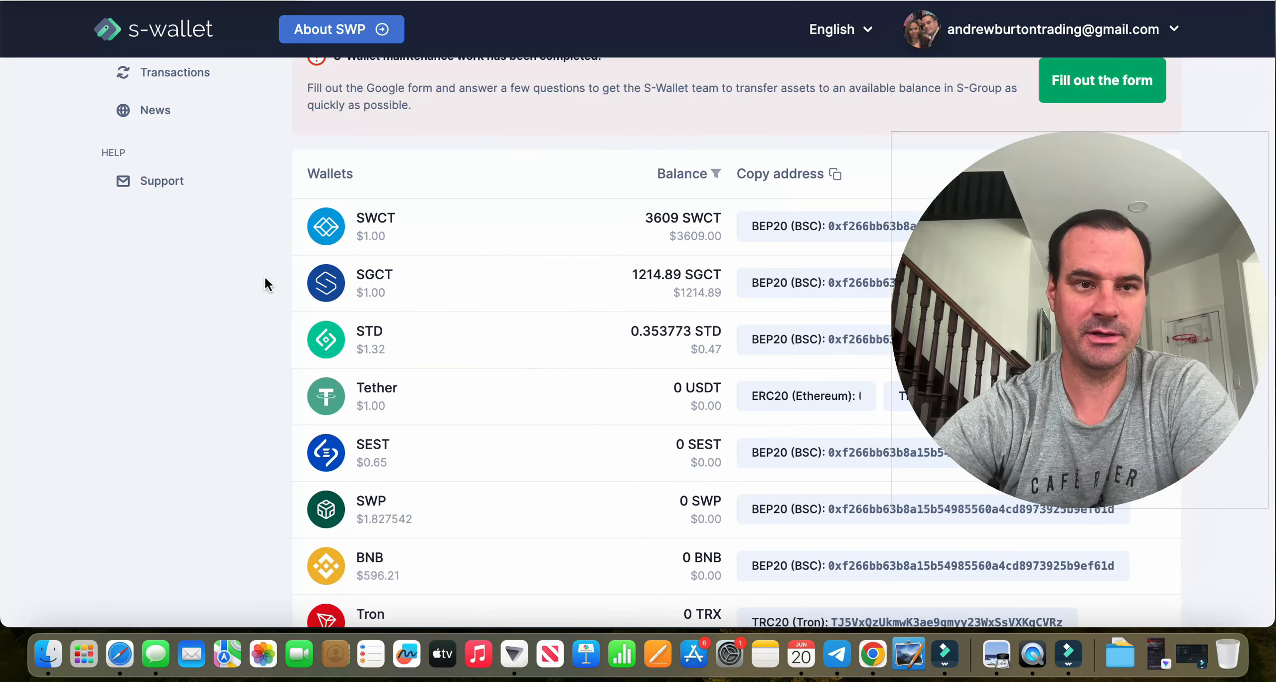
click(154, 204)
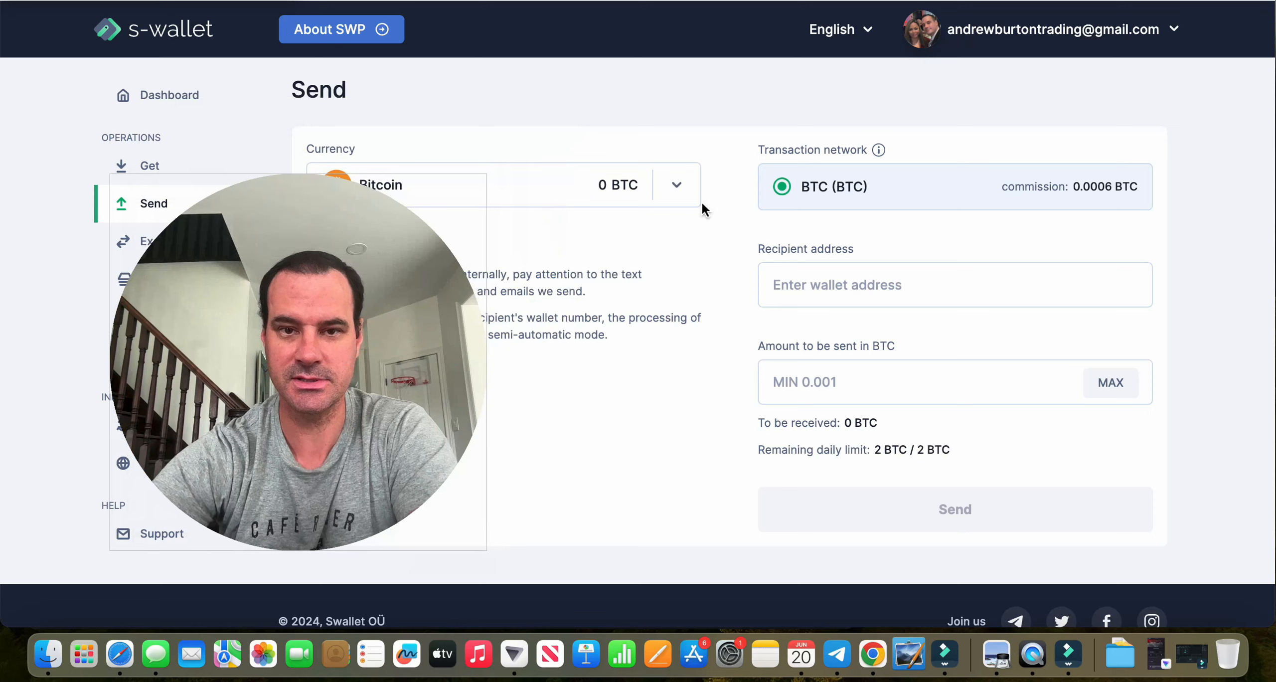
click(674, 184)
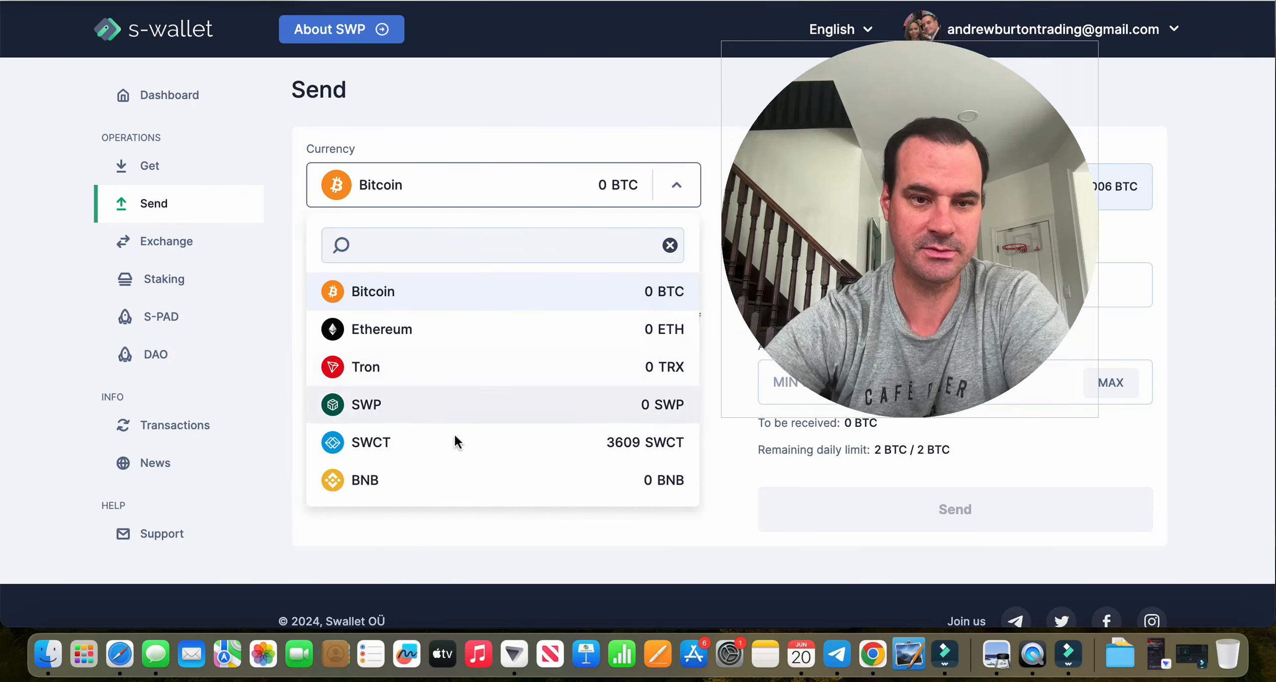
click(368, 442)
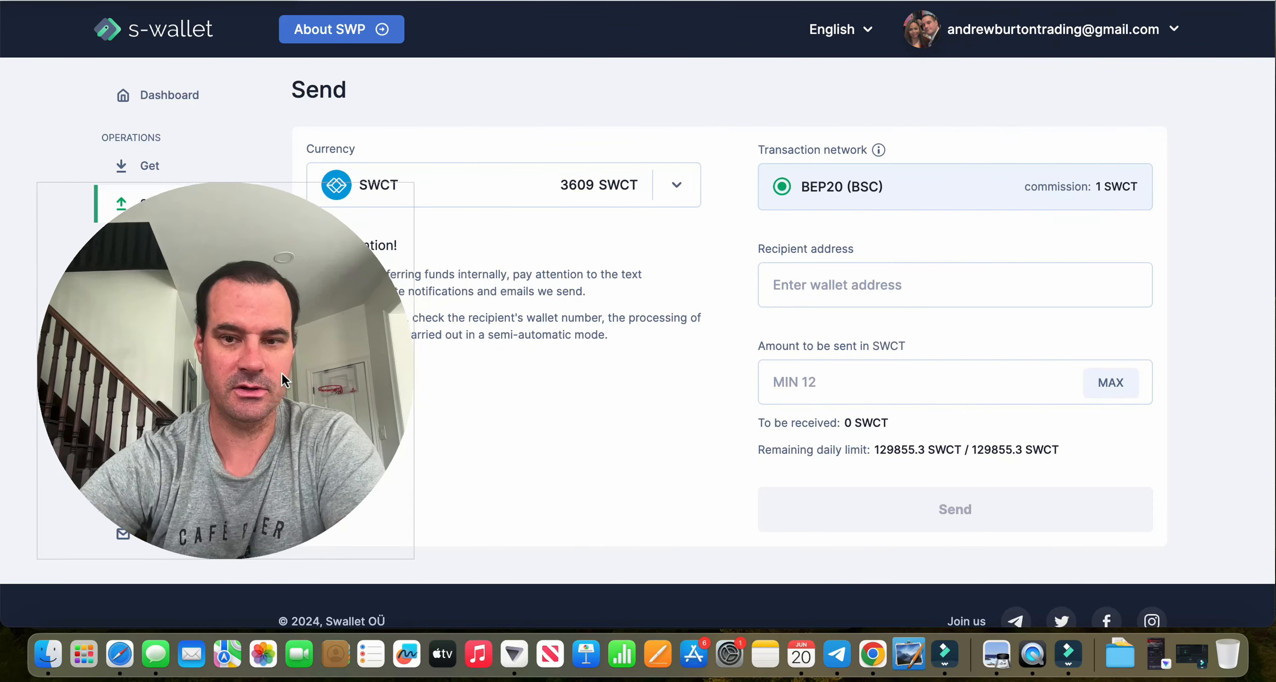
mouse_move(836, 653)
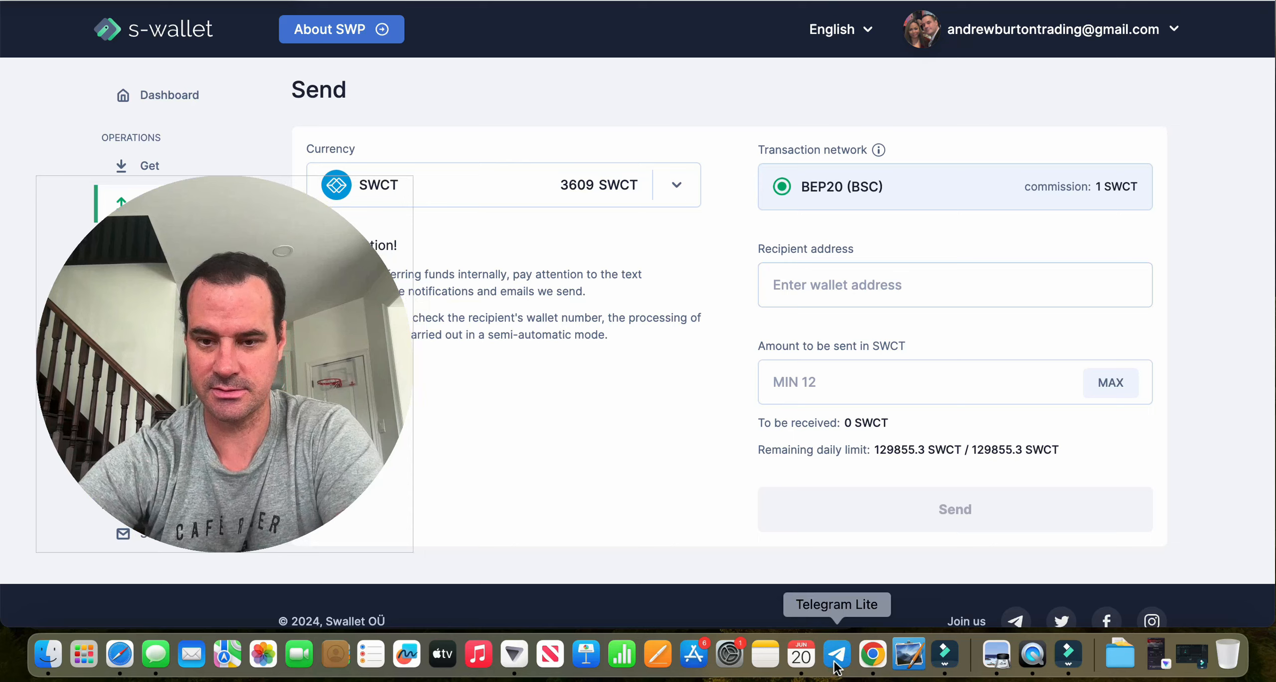
click(835, 653)
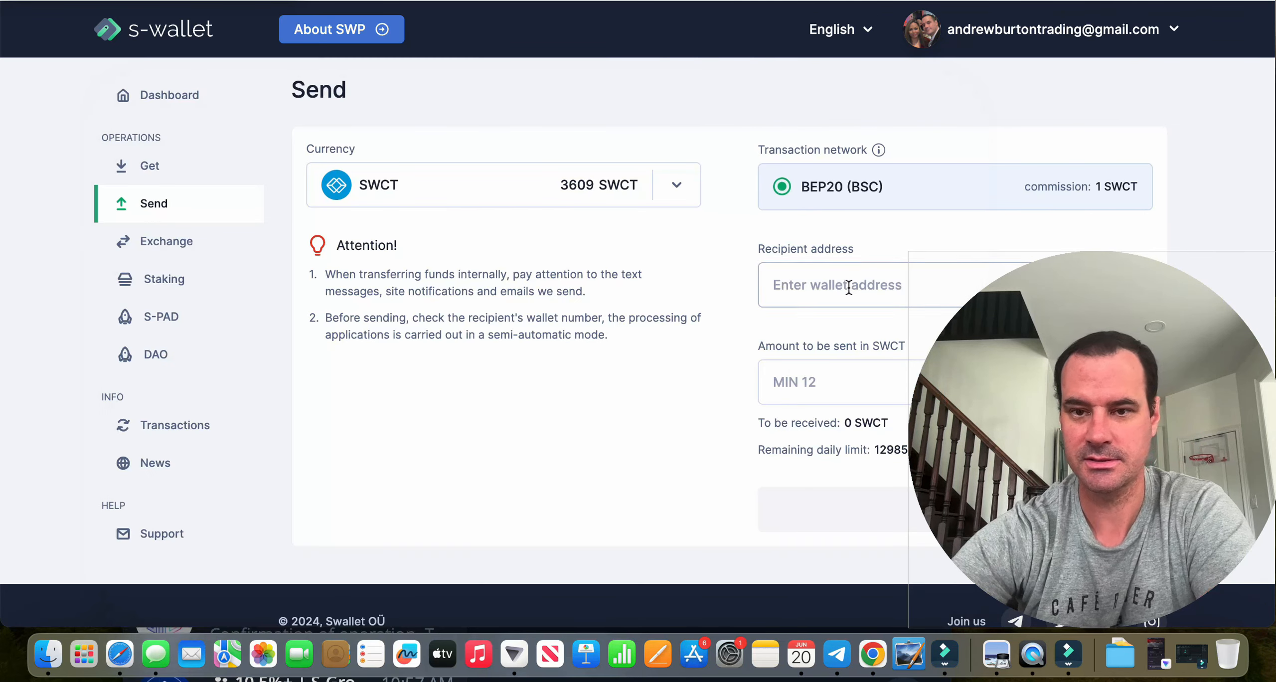
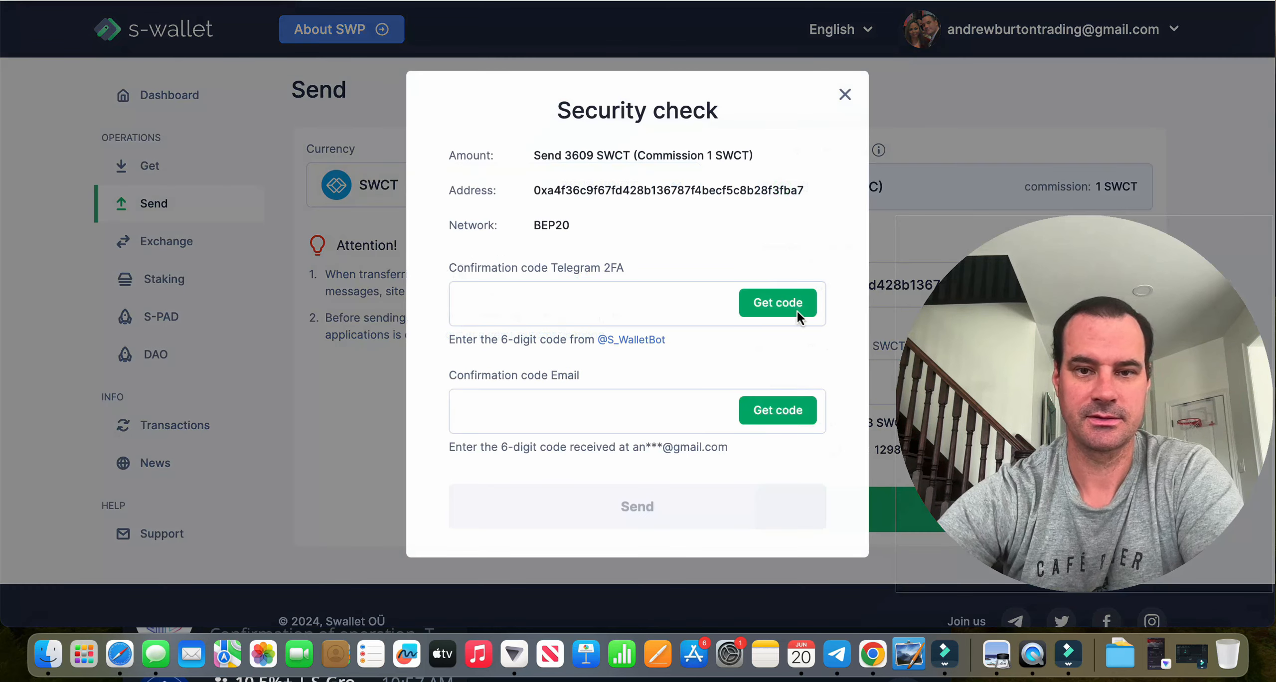
click(777, 303)
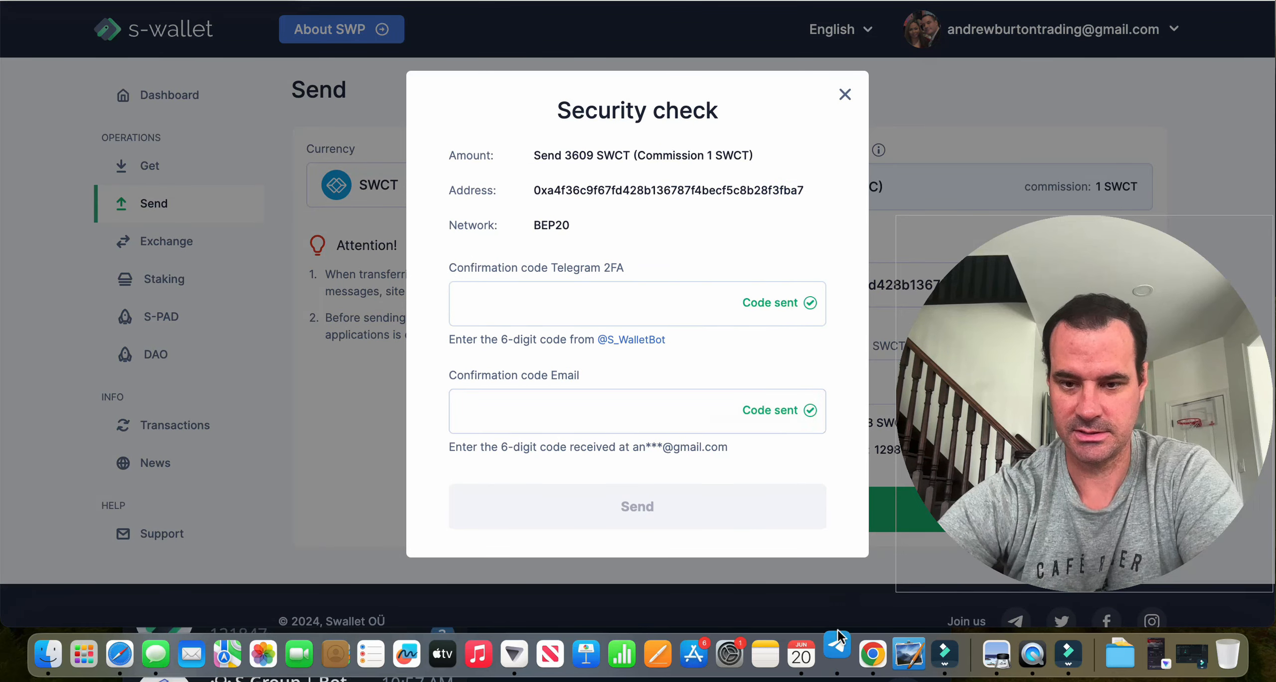
click(837, 653)
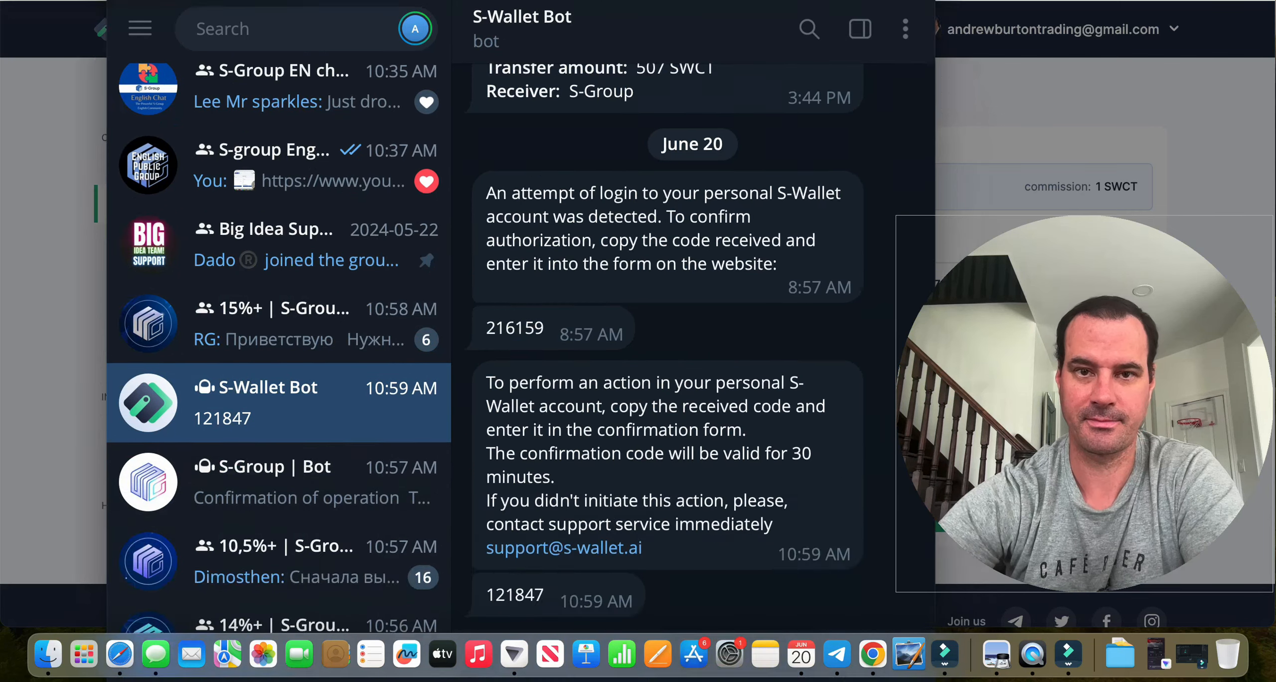
double_click(515, 595)
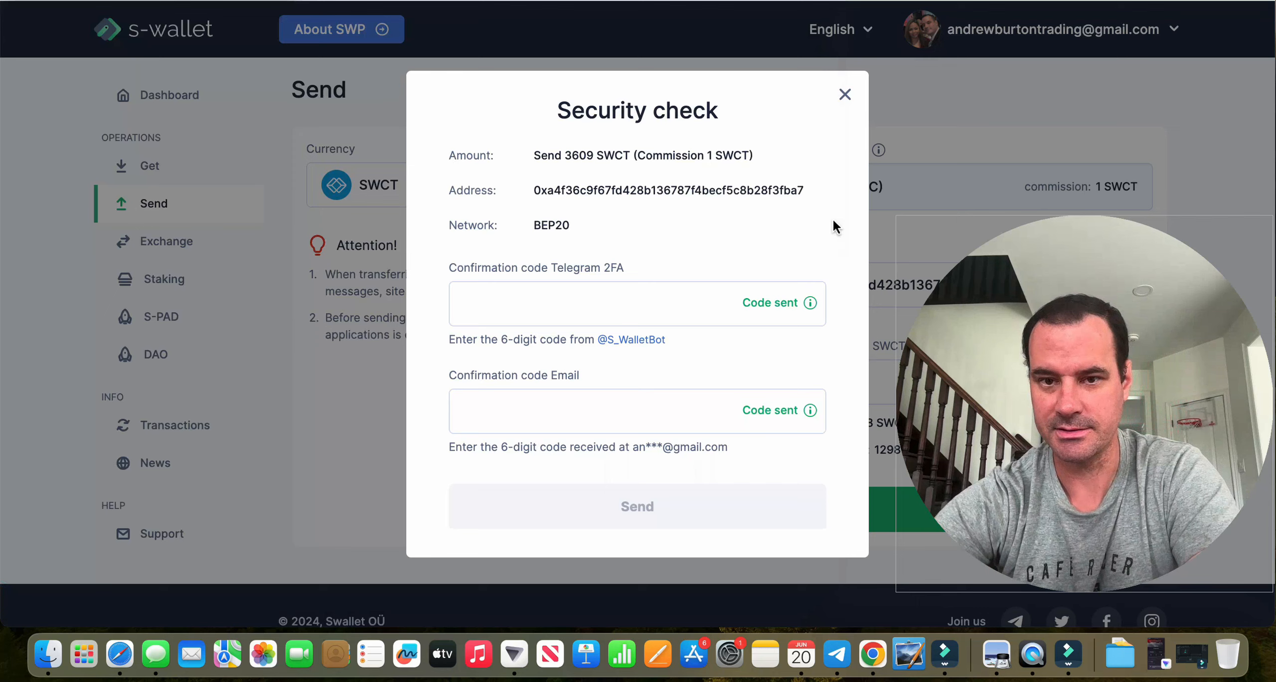
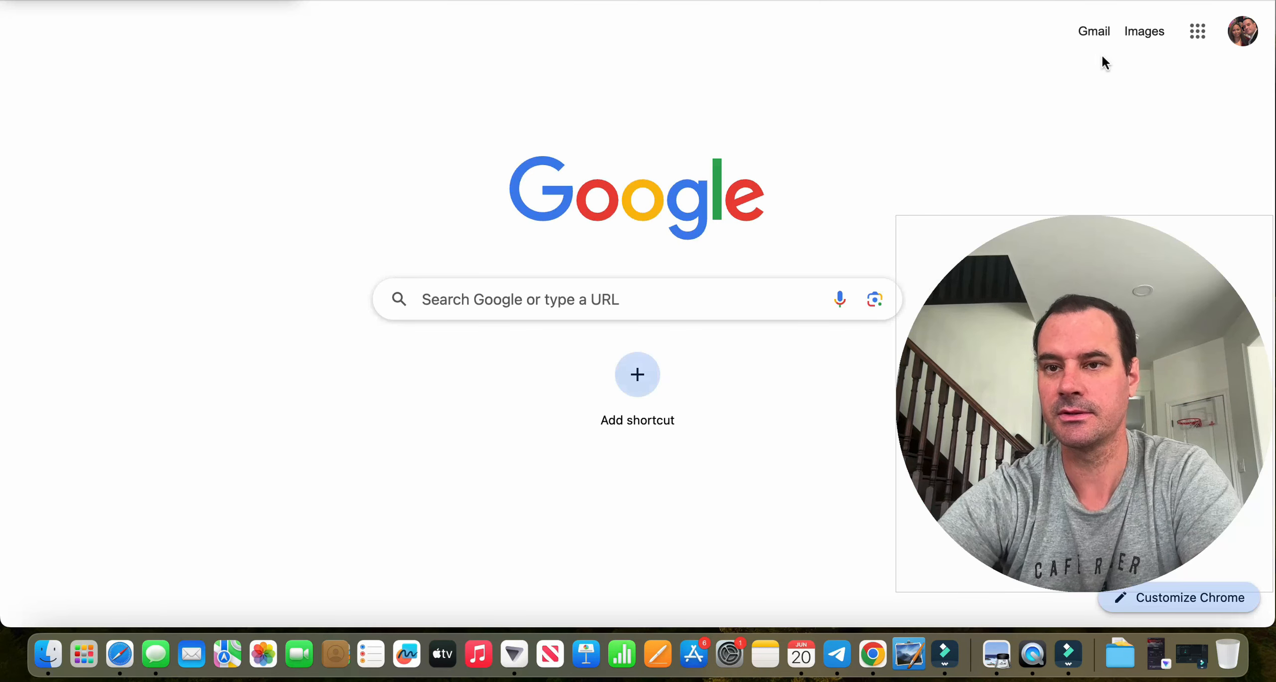
click(1093, 31)
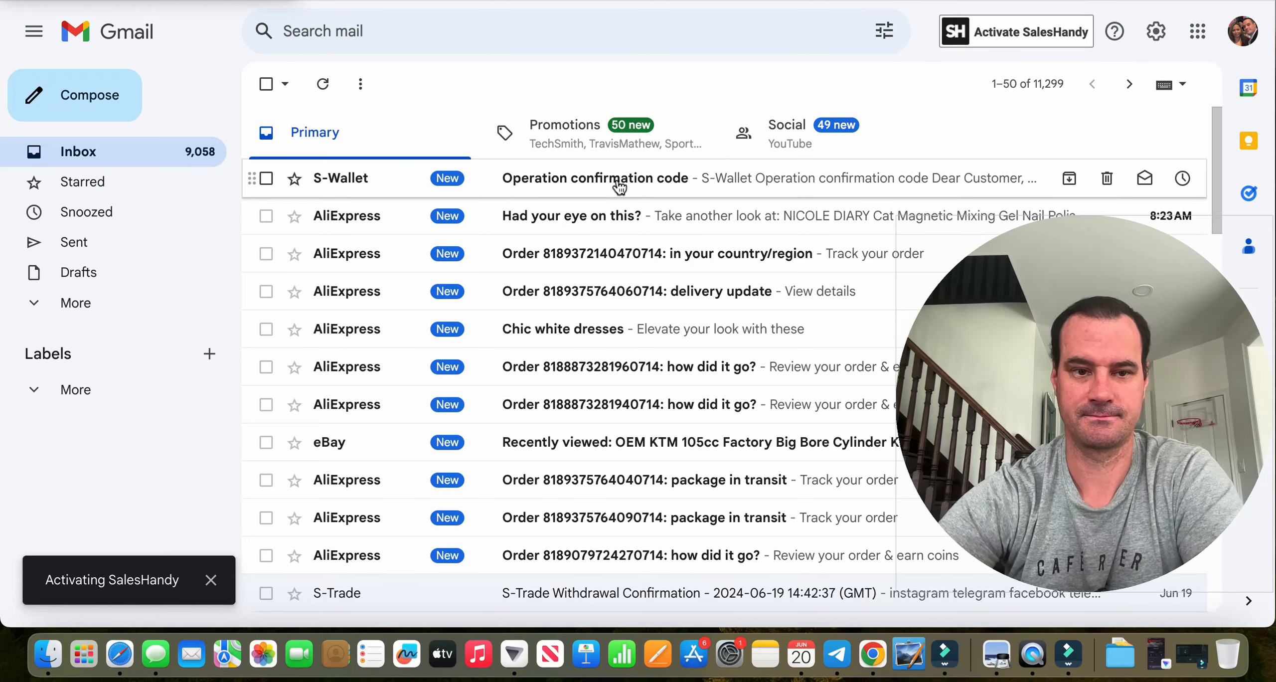
click(596, 178)
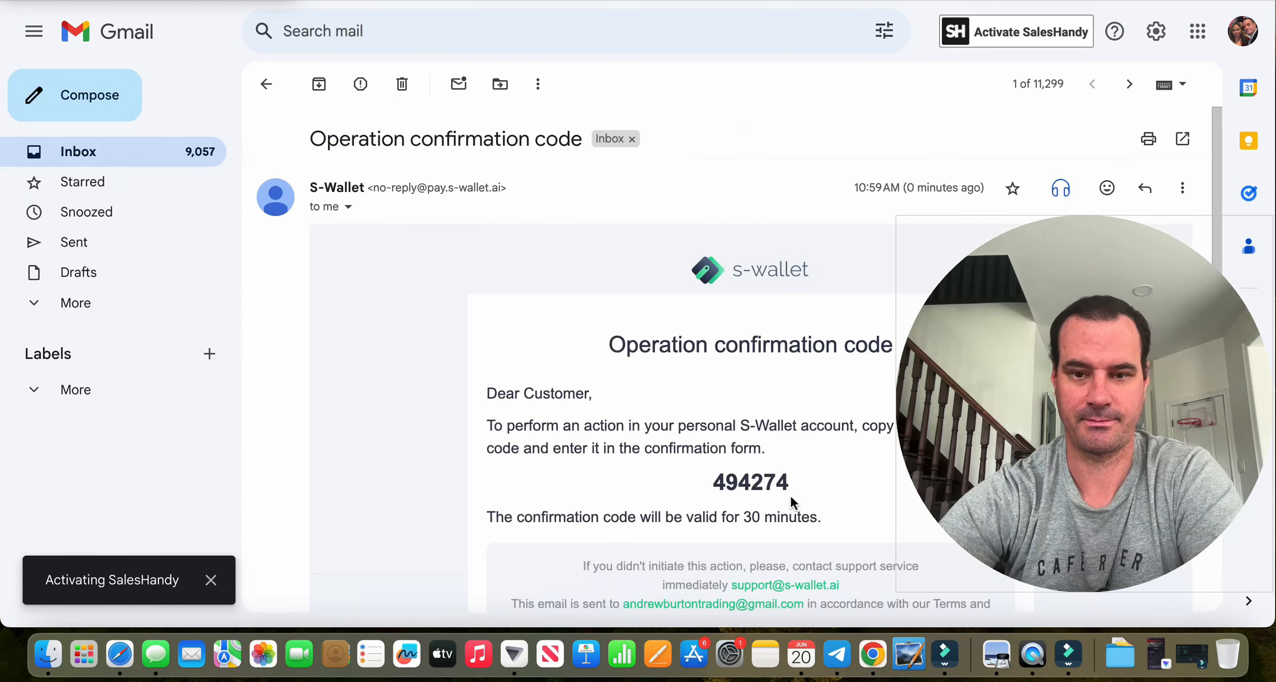
double_click(749, 482)
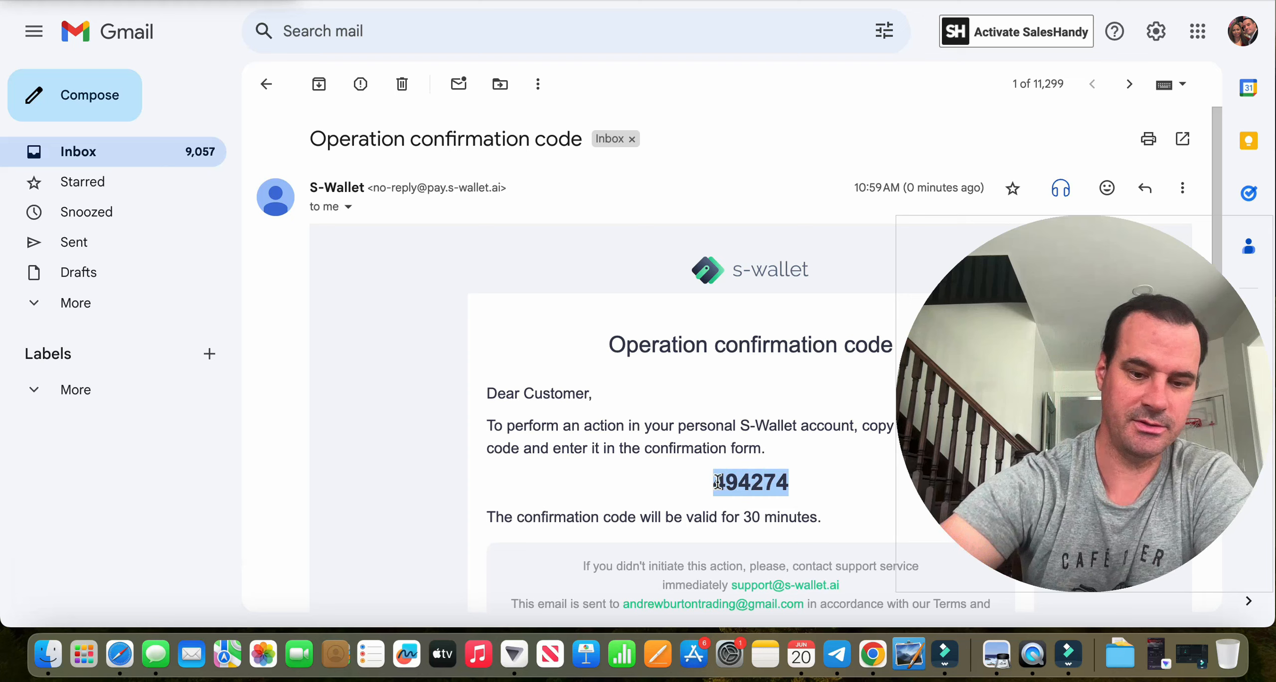
click(835, 653)
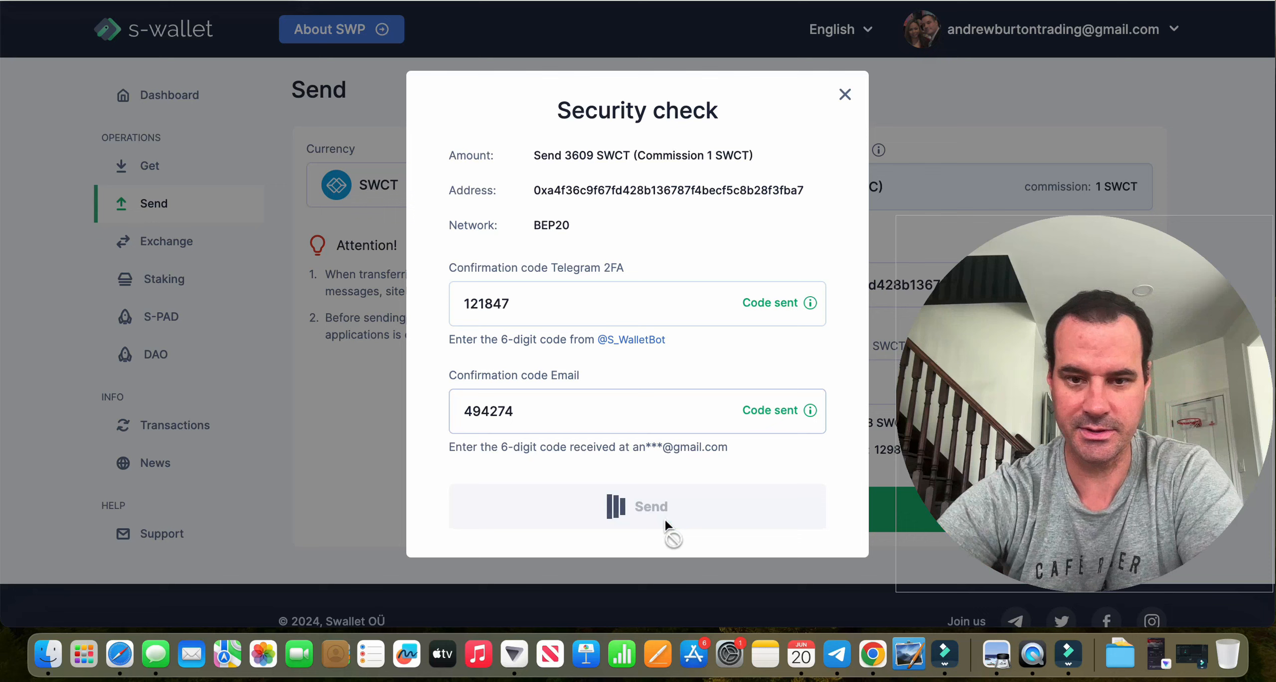
mouse_move(816, 88)
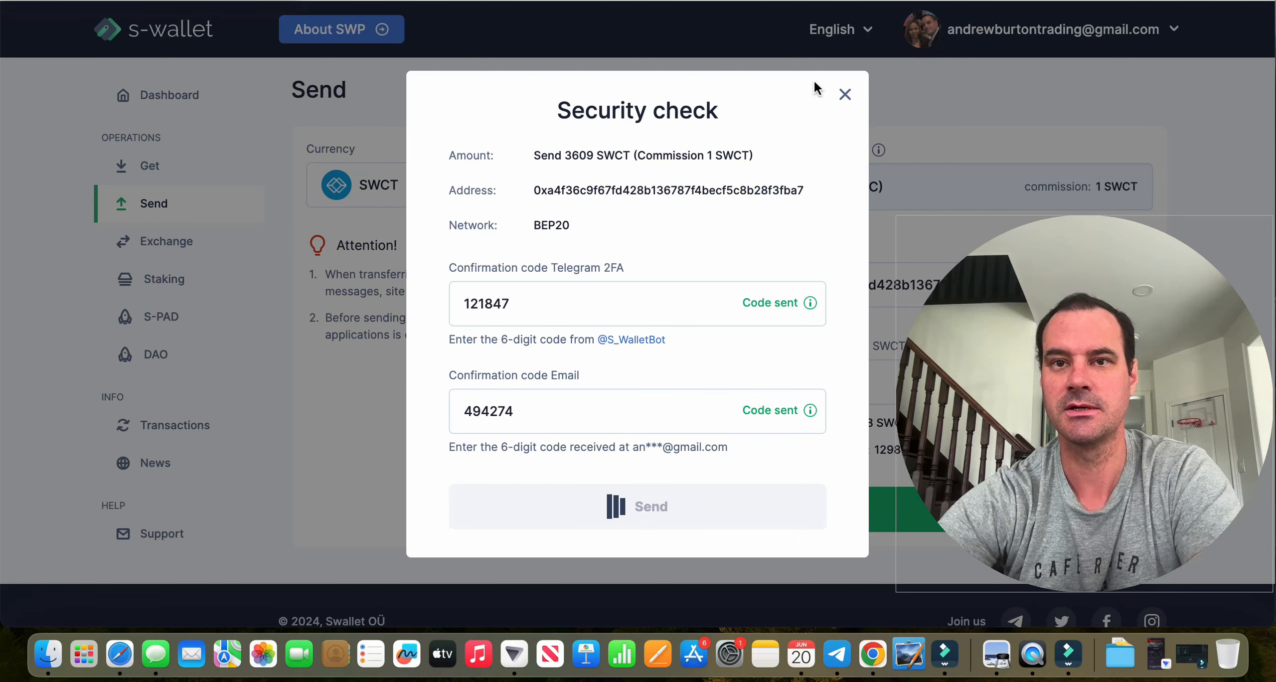
- Send the 3609 SWCT transfer with both codes and check the transaction history
click(637, 506)
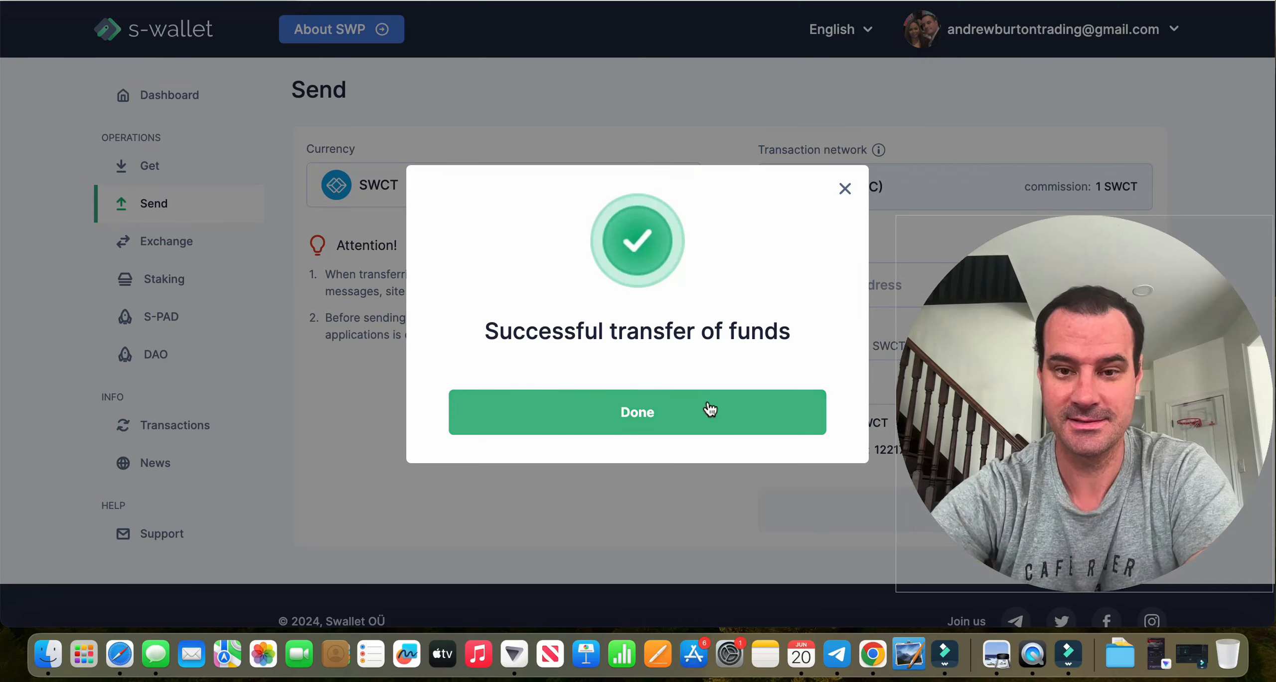
click(638, 412)
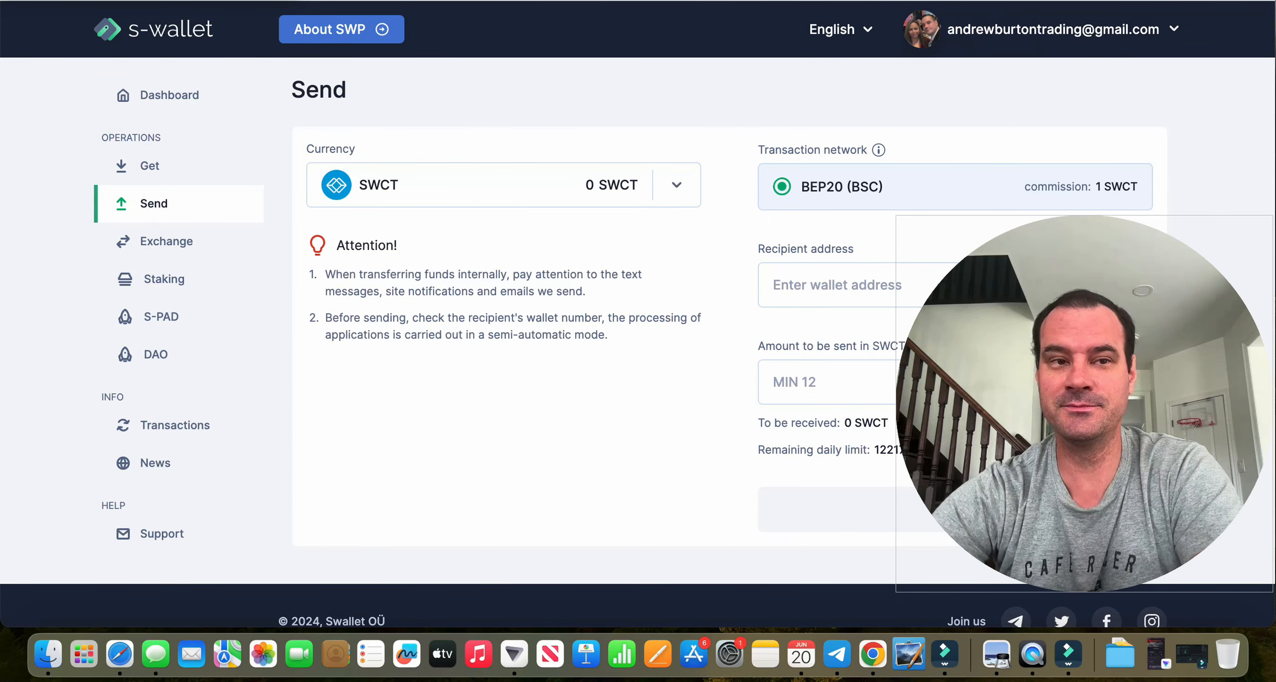
mouse_move(132, 436)
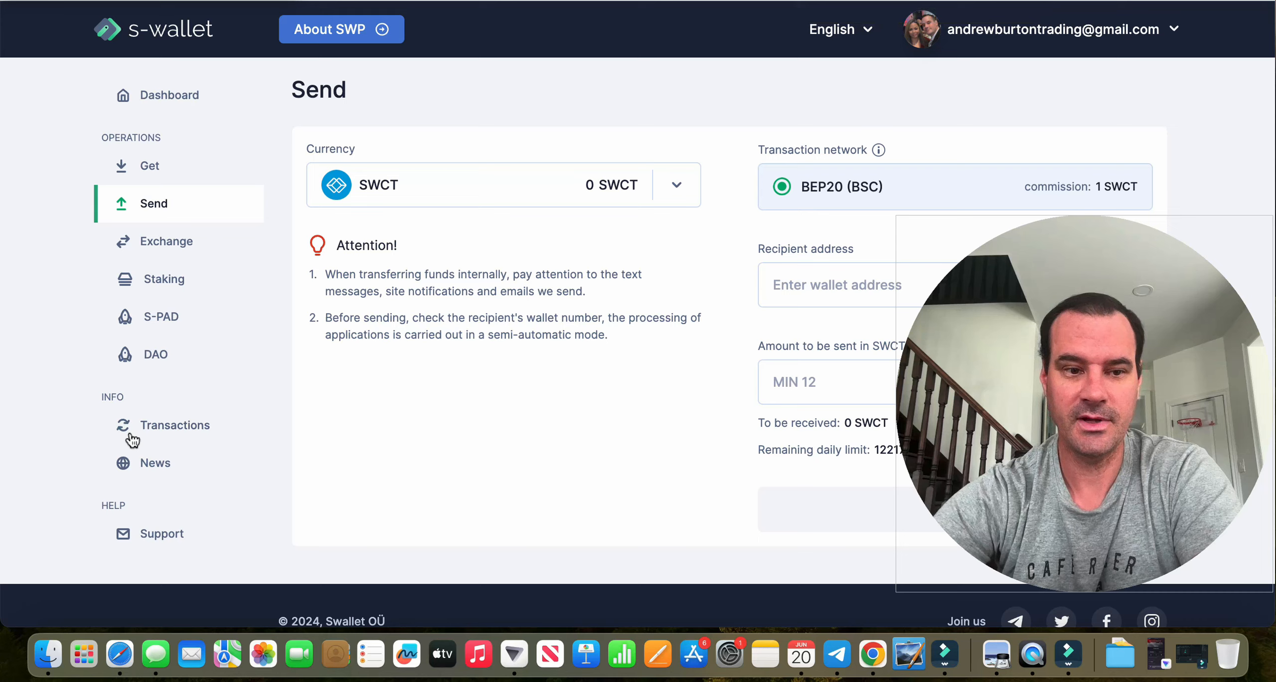
click(176, 425)
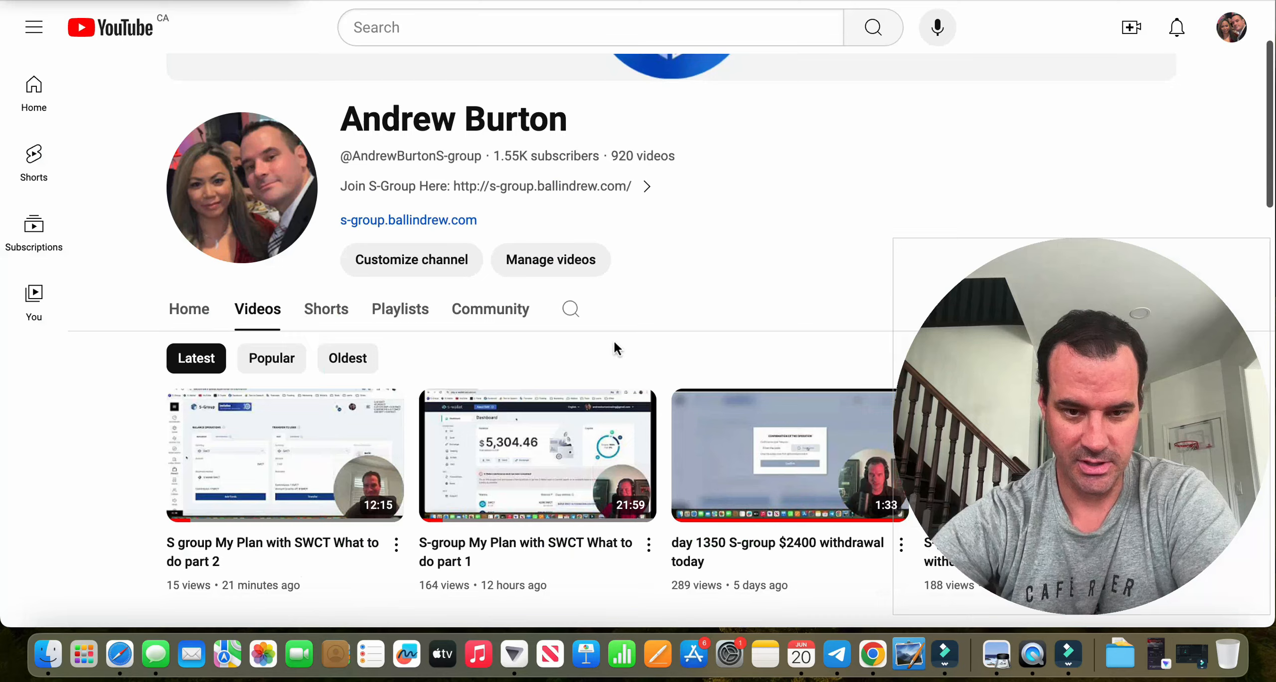
- Scroll through the channel's latest uploaded videos
scroll(down, 3)
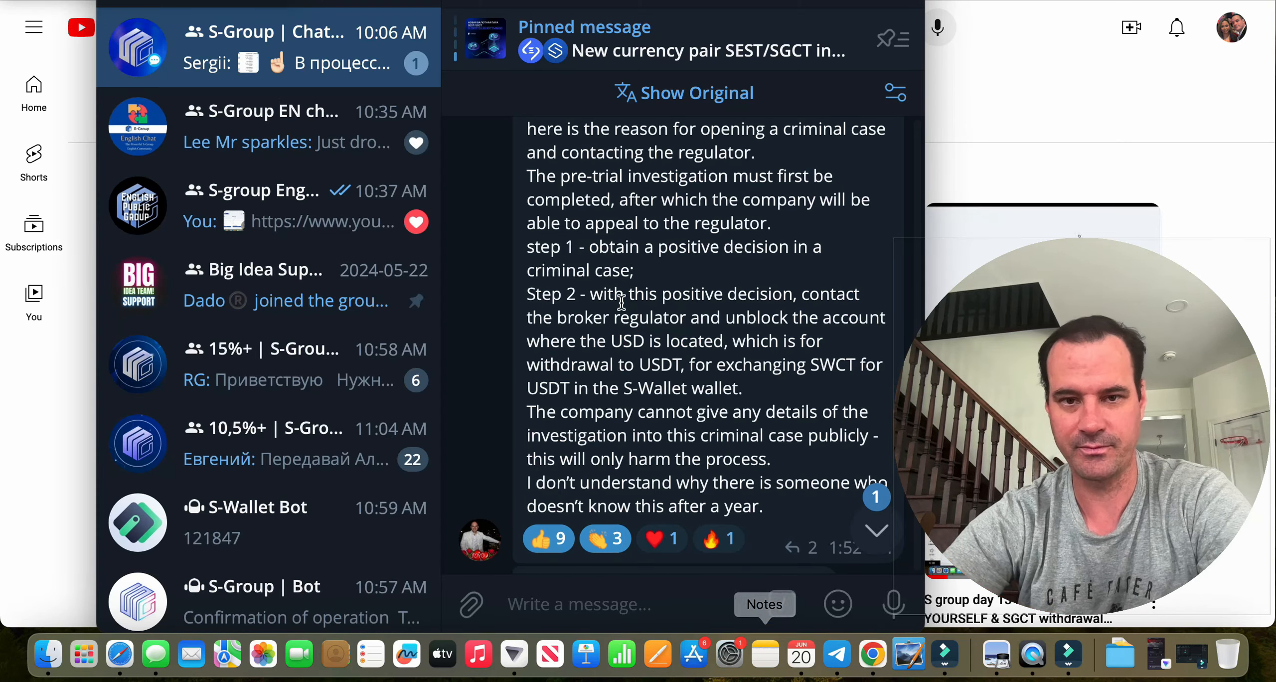
- Scroll the S-Group chat to reread the message about the criminal case and SWCT-to-USDT steps
scroll(up, 3)
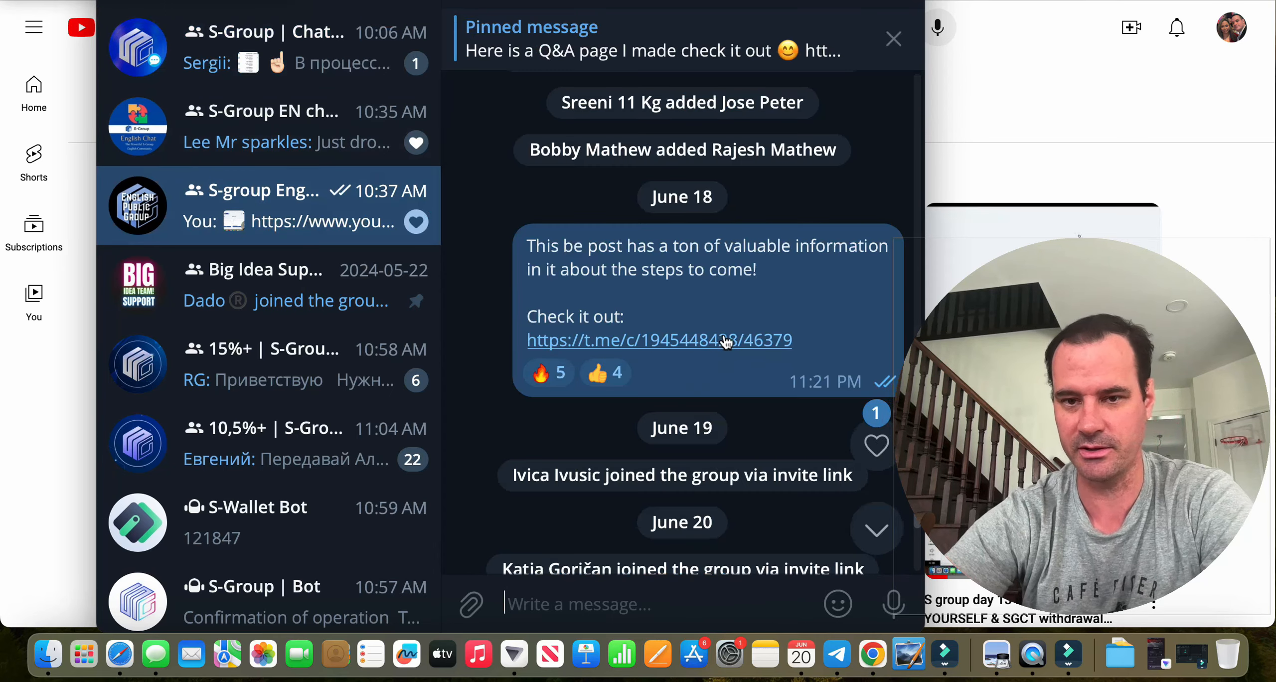
scroll(up, 3)
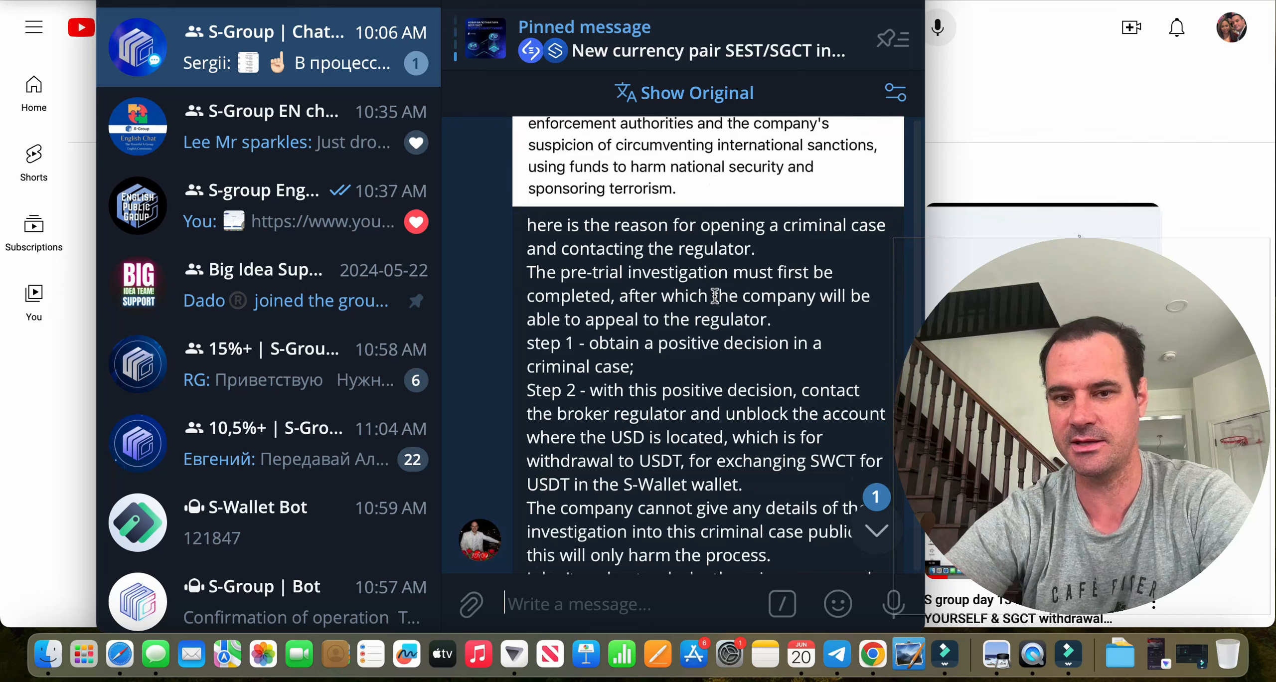
scroll(down, 3)
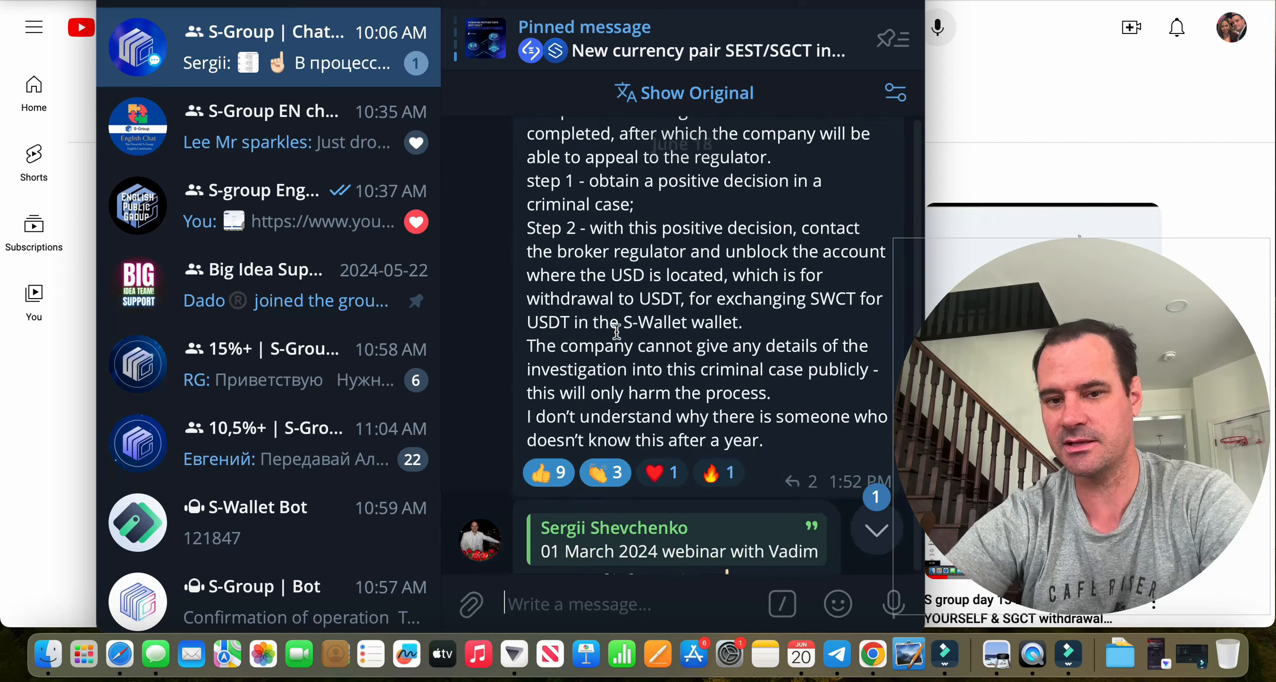
scroll(up, 3)
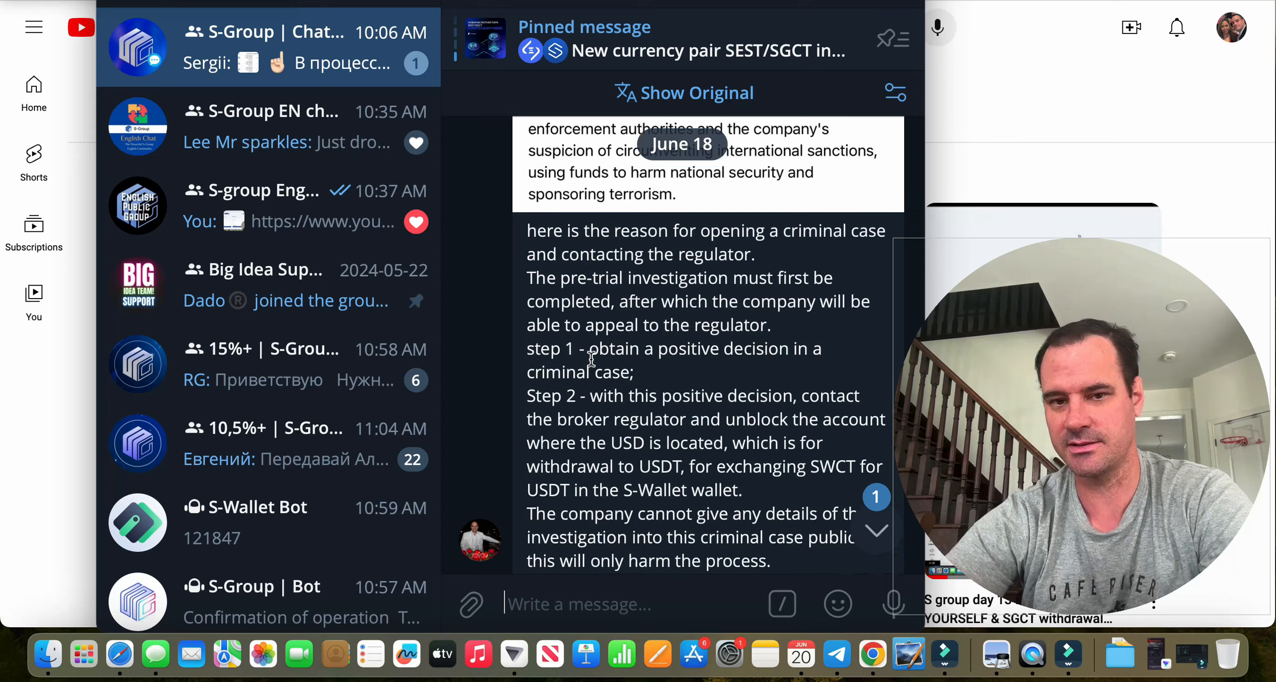
scroll(down, 3)
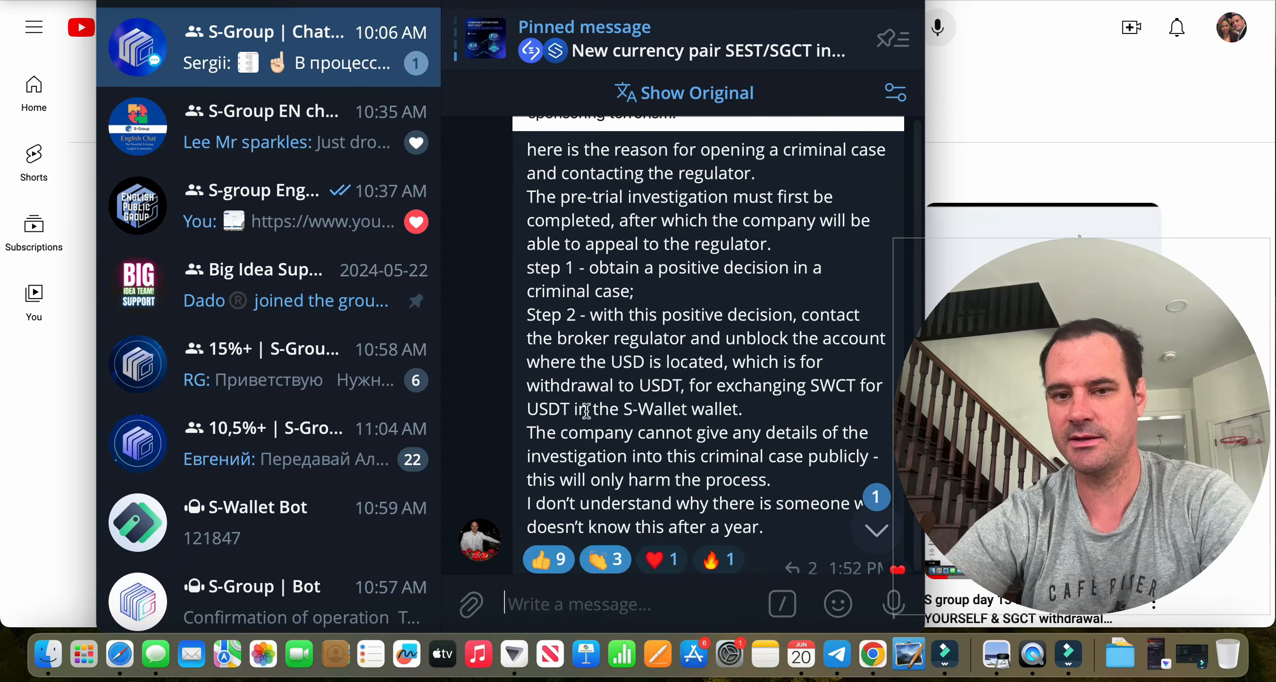
mouse_move(455, 289)
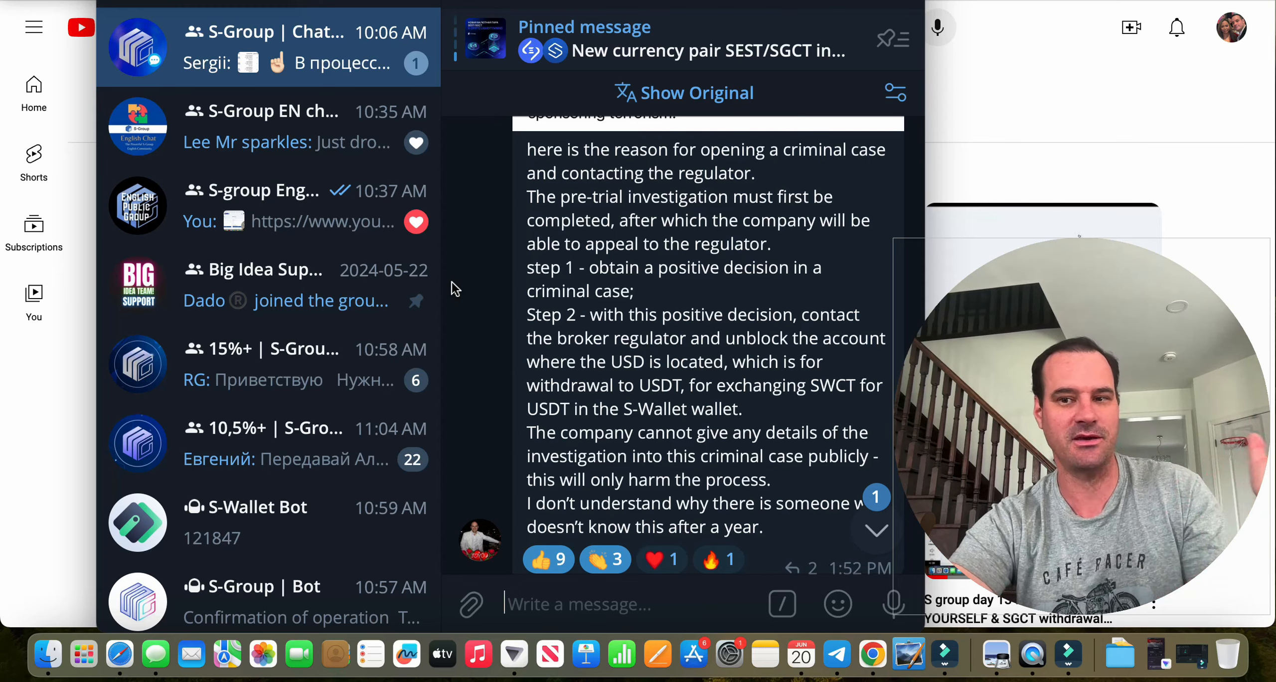
mouse_move(497, 234)
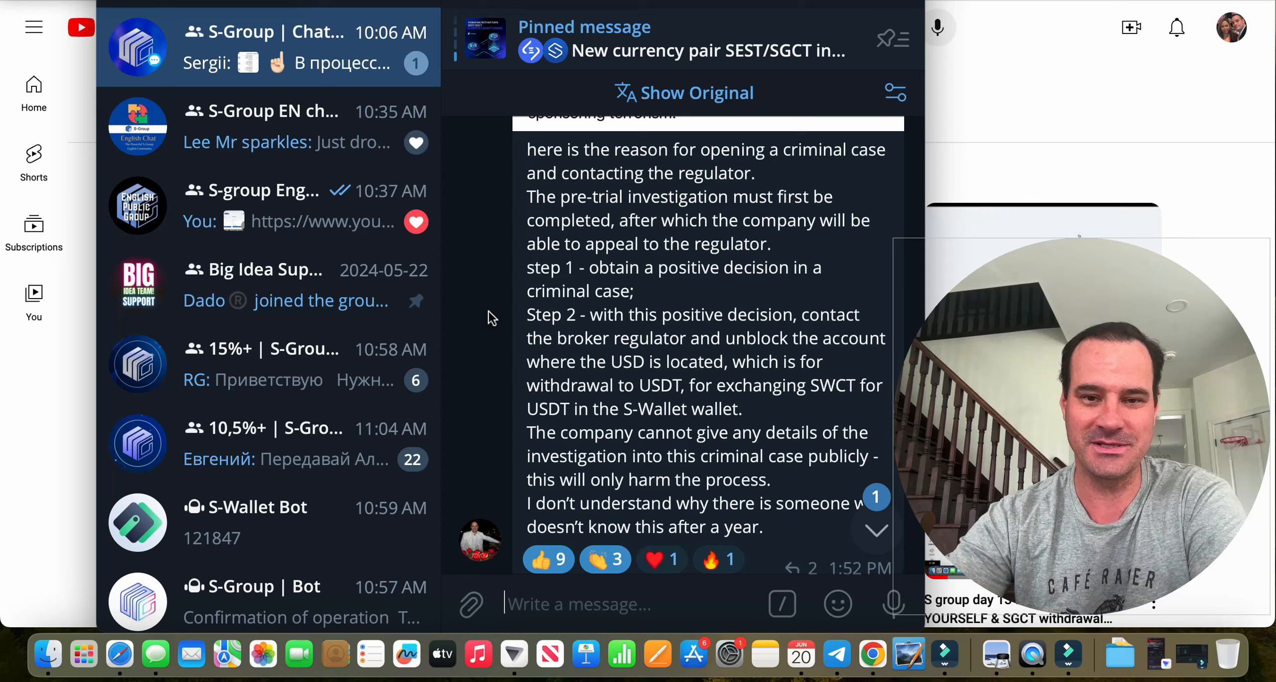
mouse_move(496, 297)
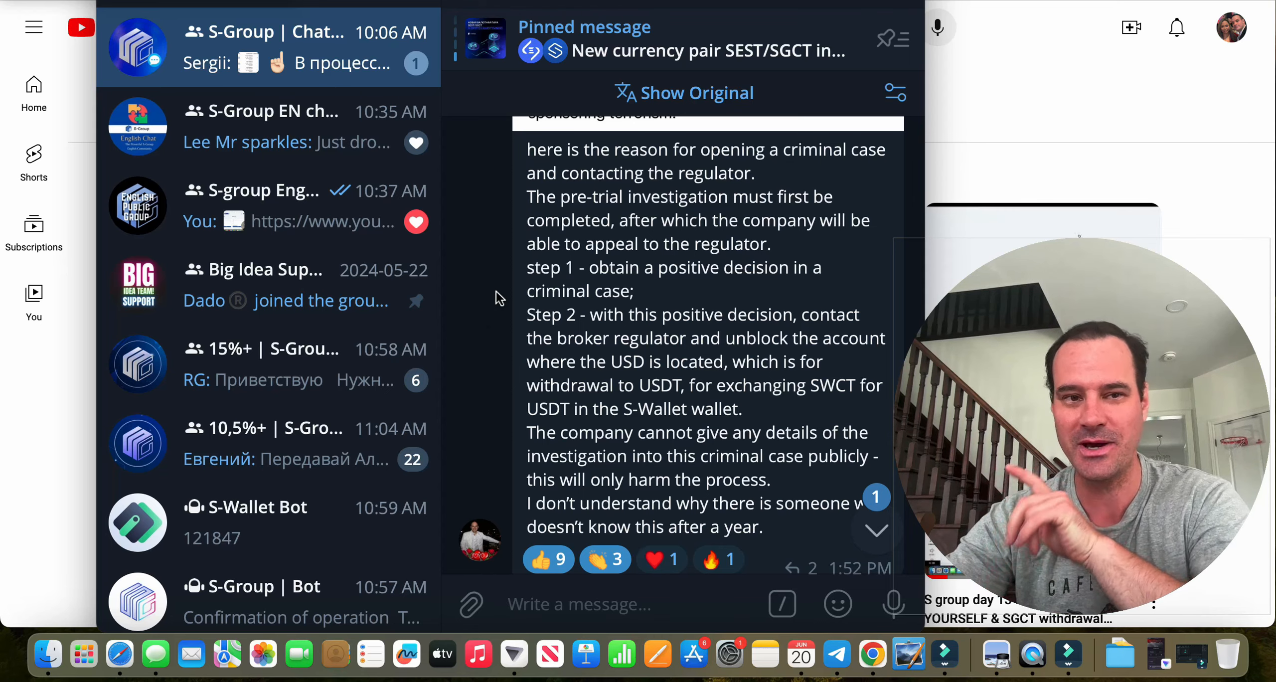
- Open the English public S-group chat with the June 18 statement post
click(268, 205)
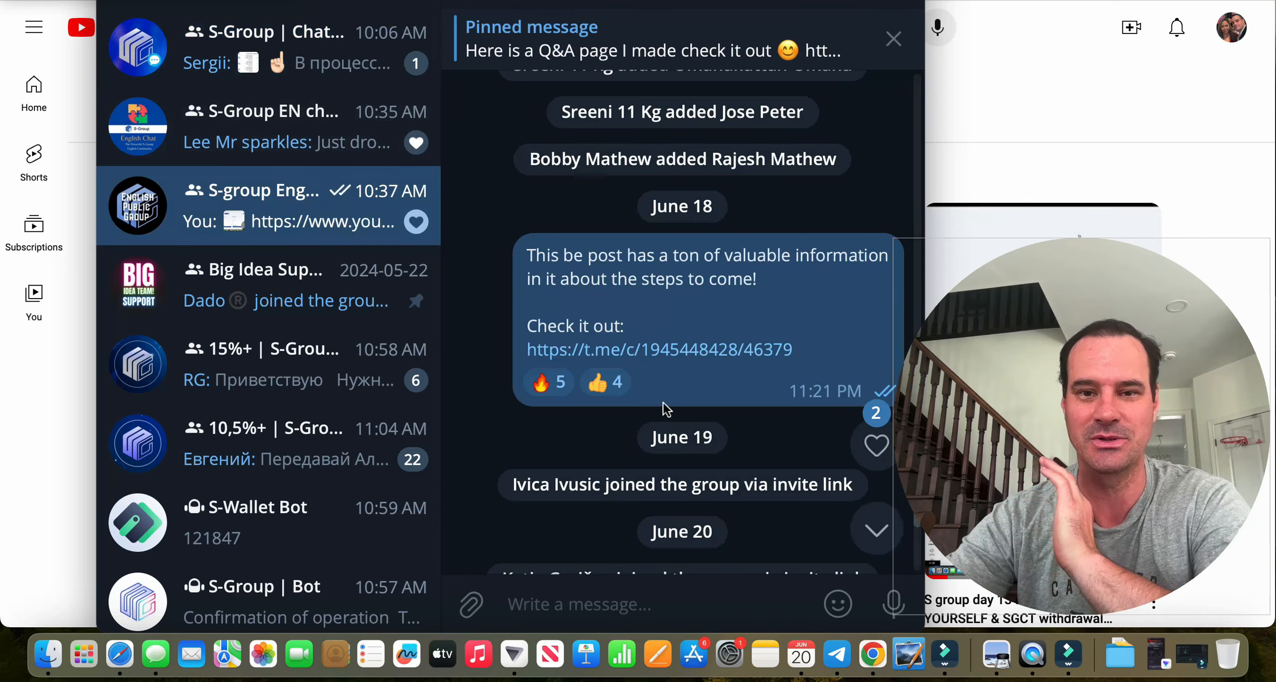
mouse_move(716, 364)
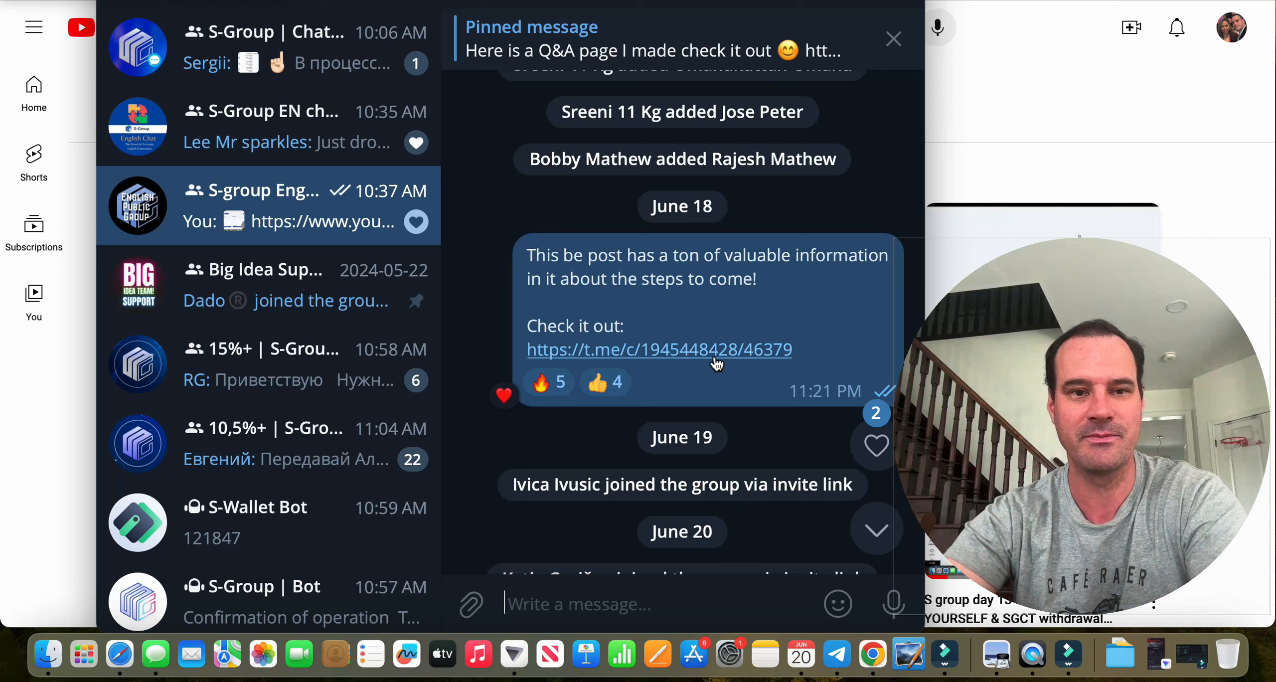
mouse_move(659, 358)
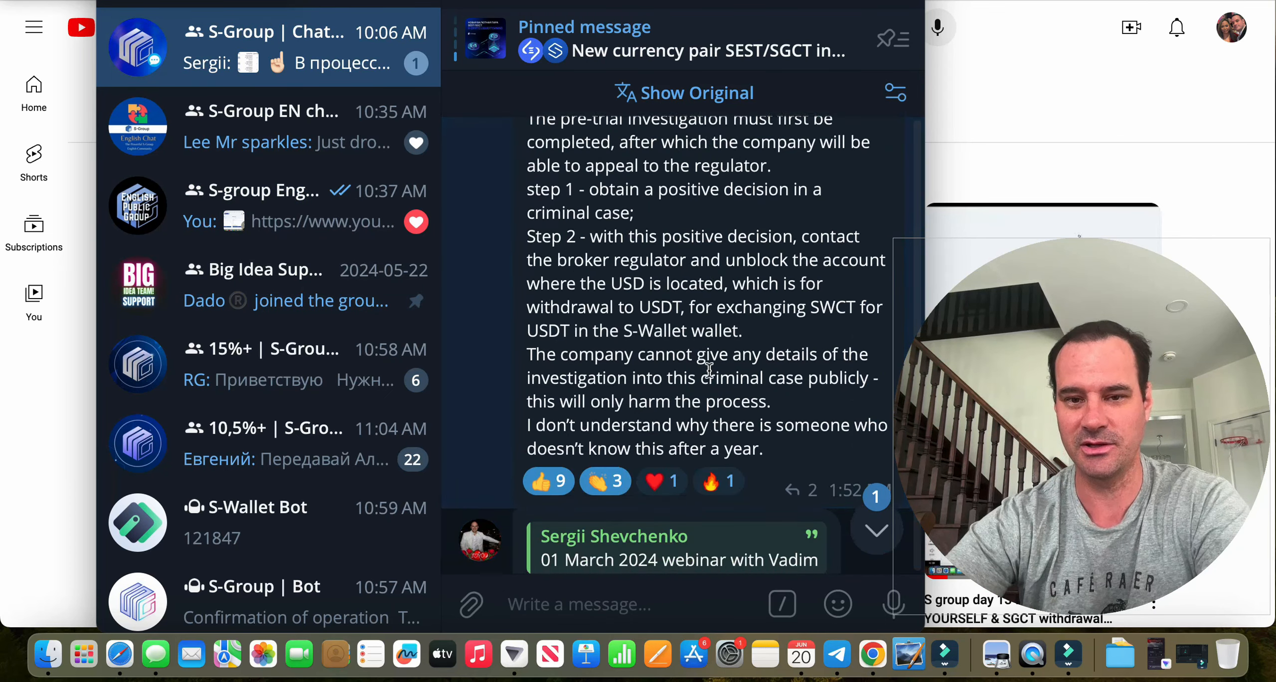
scroll(up, 3)
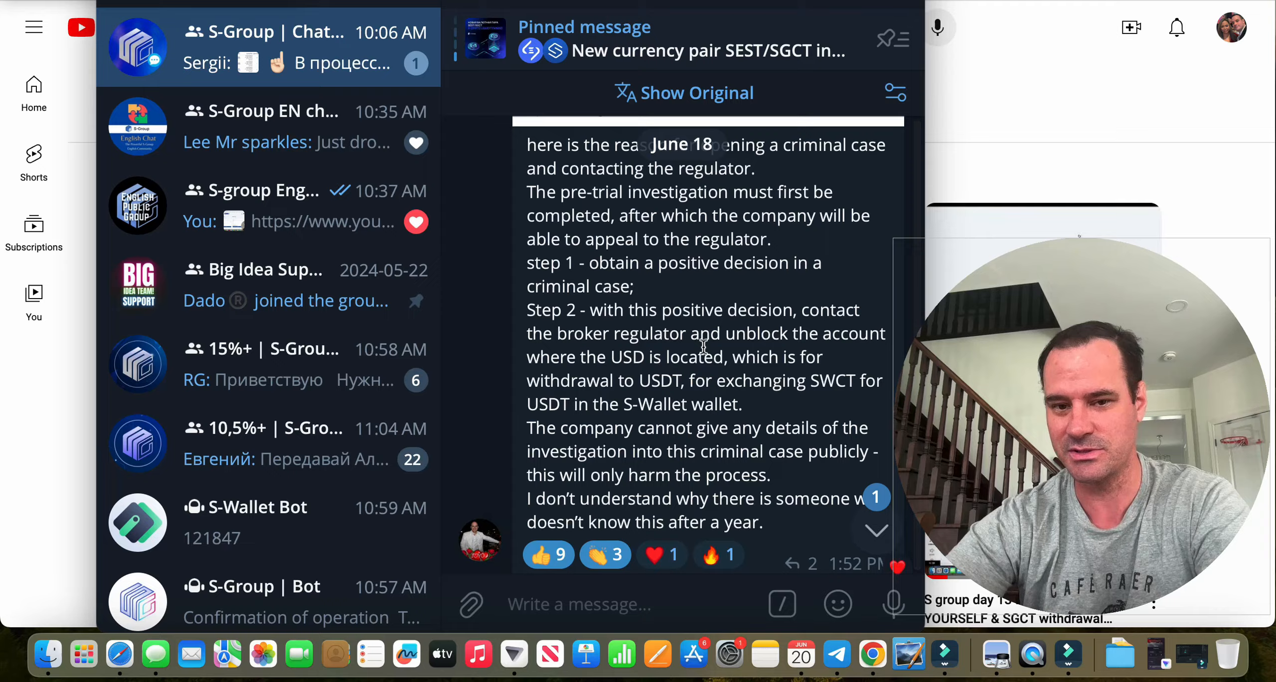
scroll(up, 3)
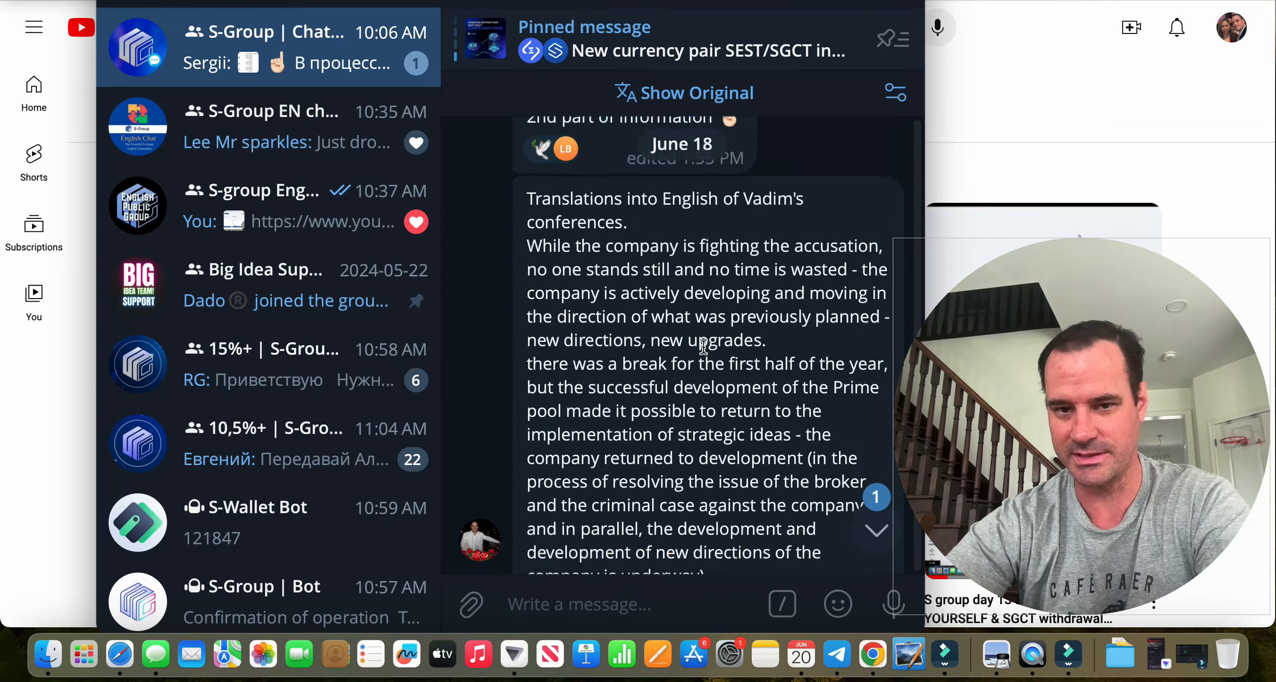
scroll(down, 3)
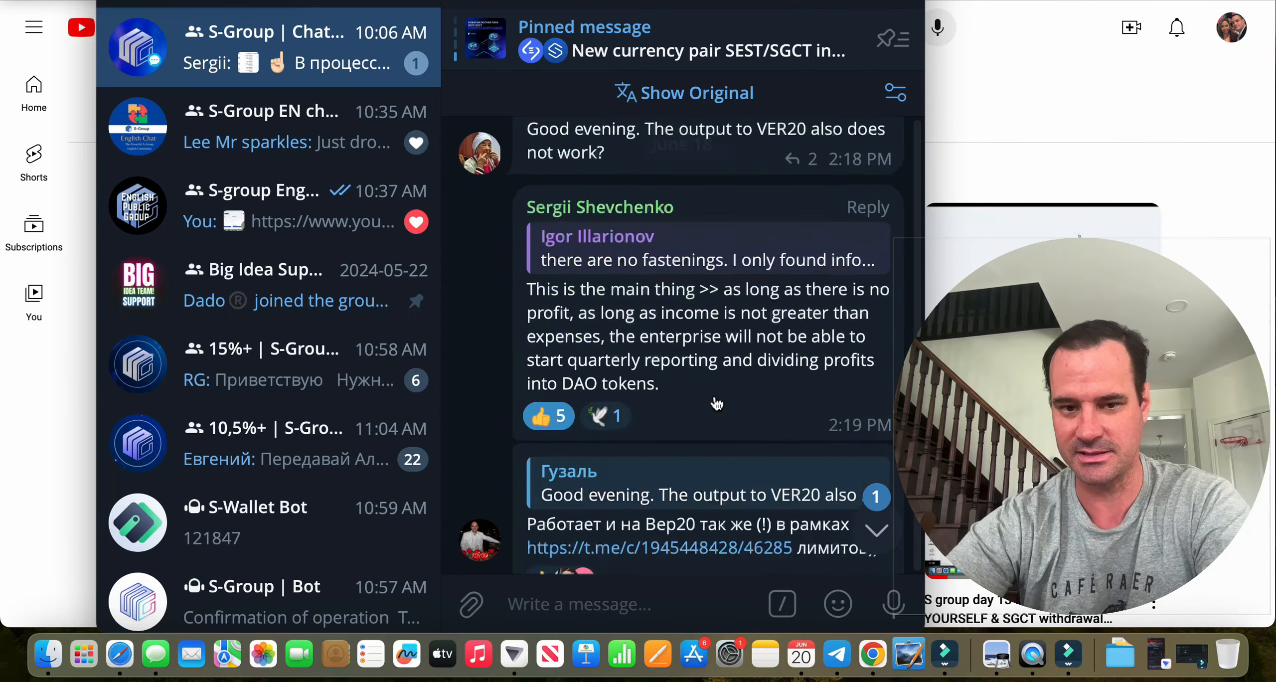
scroll(up, 3)
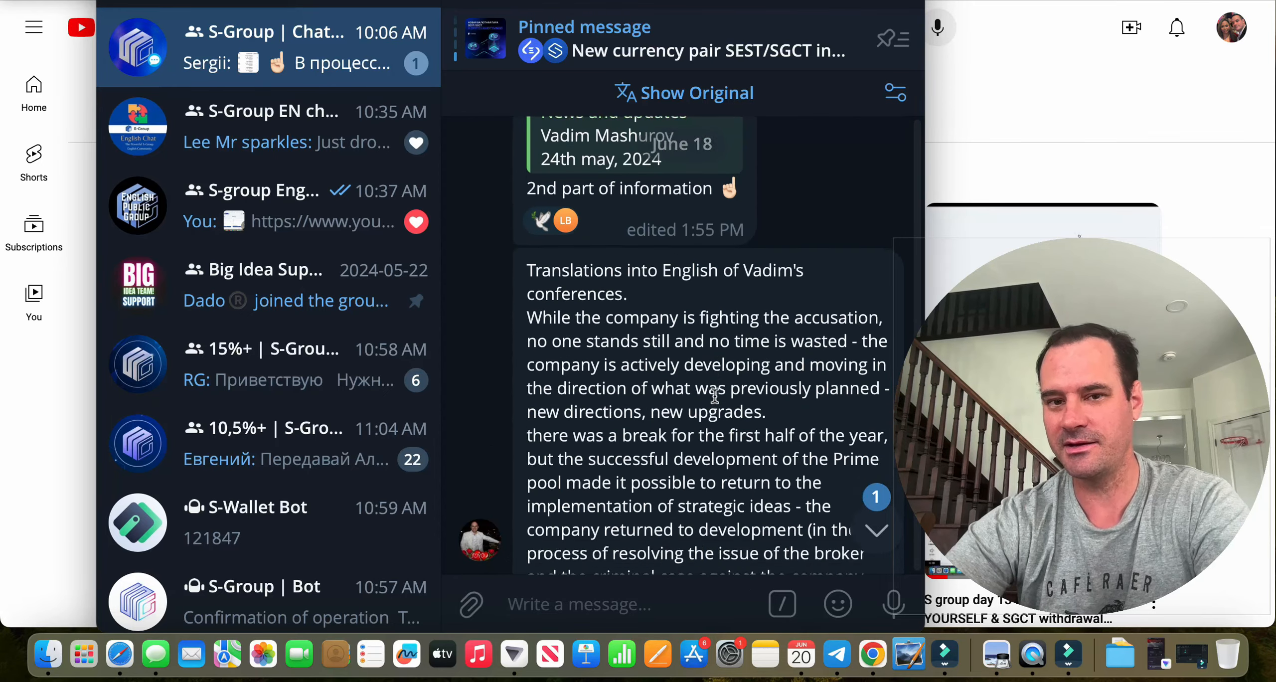
scroll(down, 3)
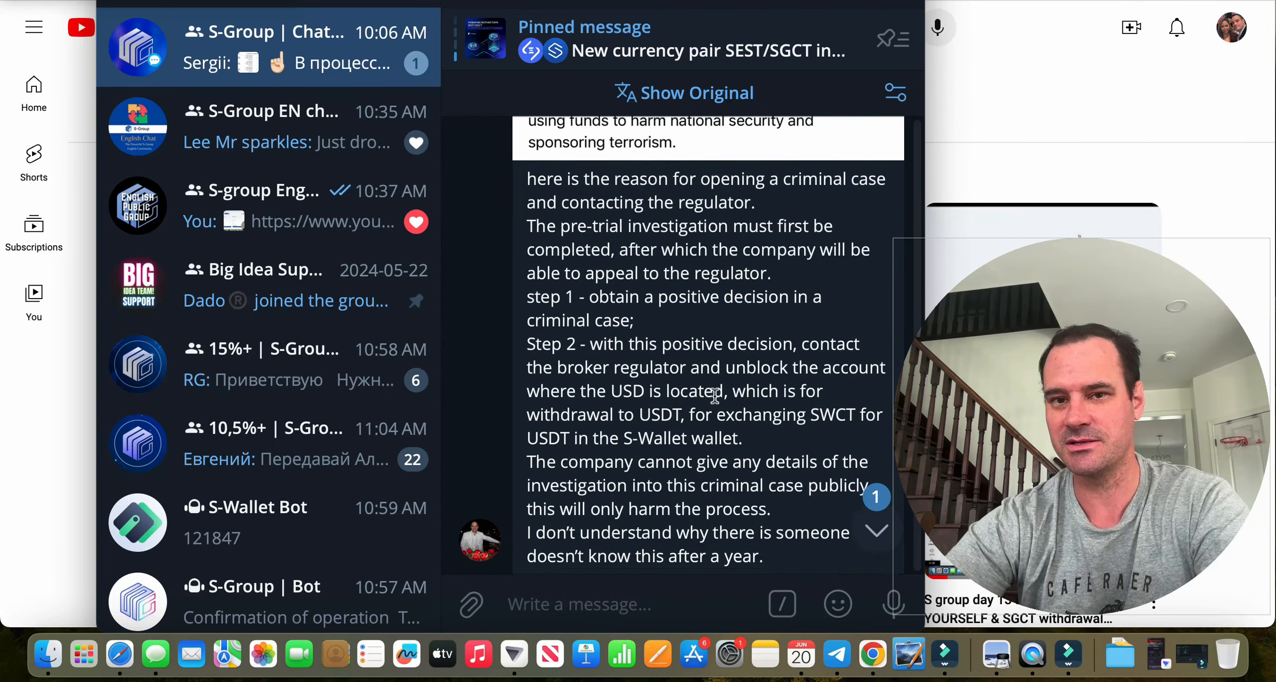
scroll(up, 3)
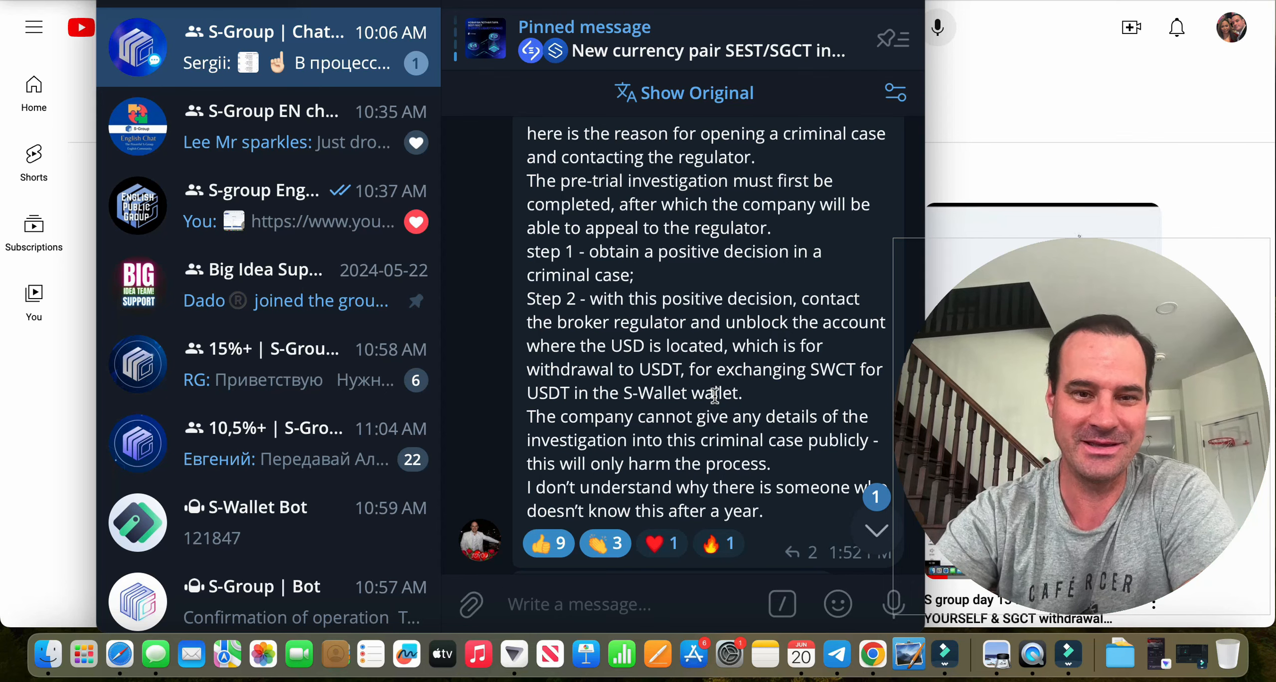
mouse_move(461, 263)
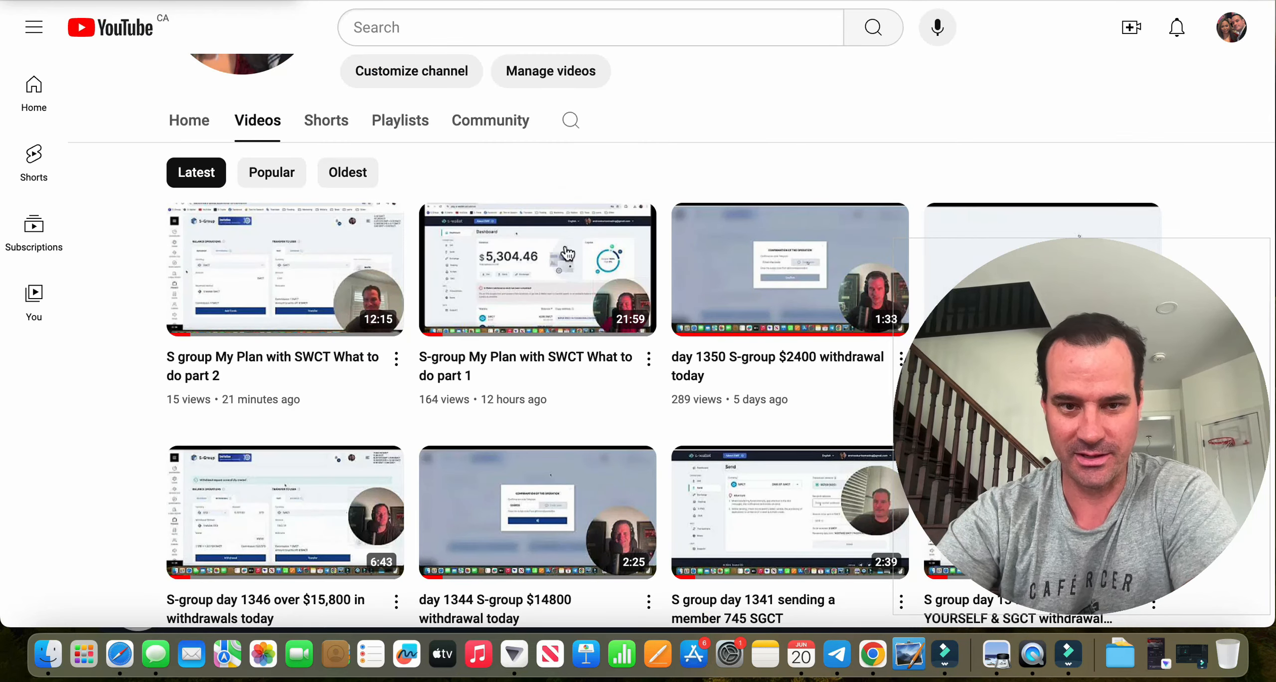
mouse_move(501, 286)
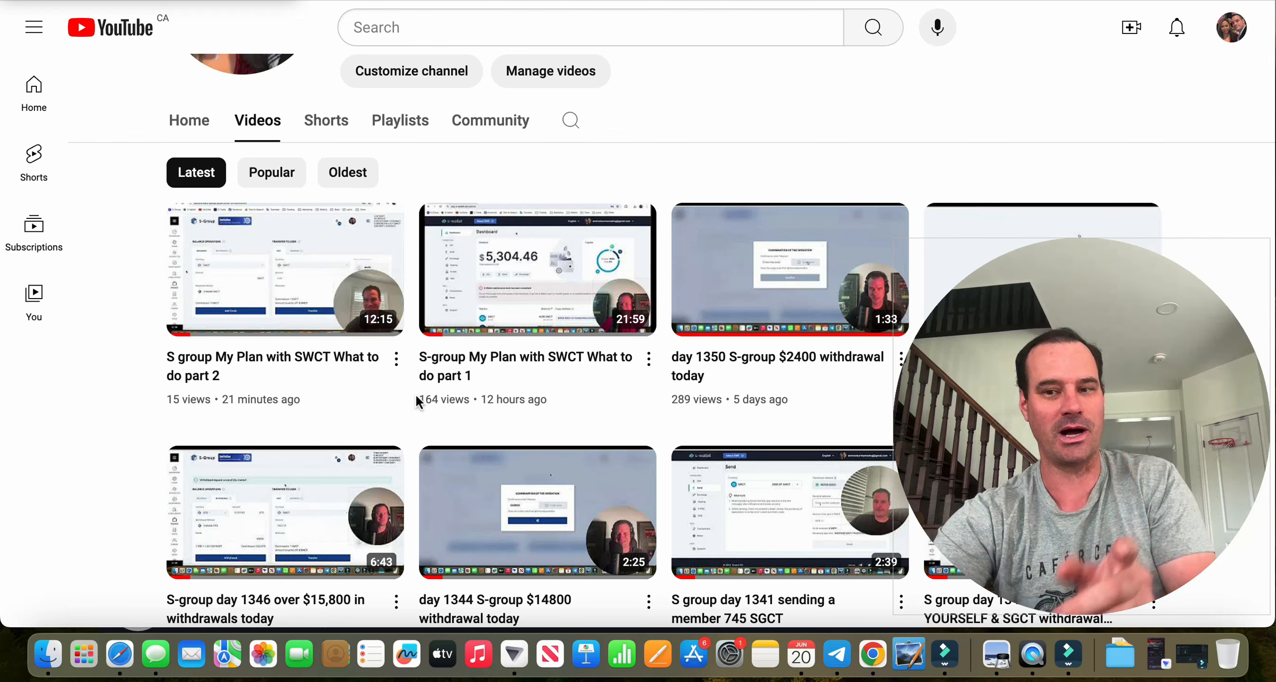
mouse_move(446, 291)
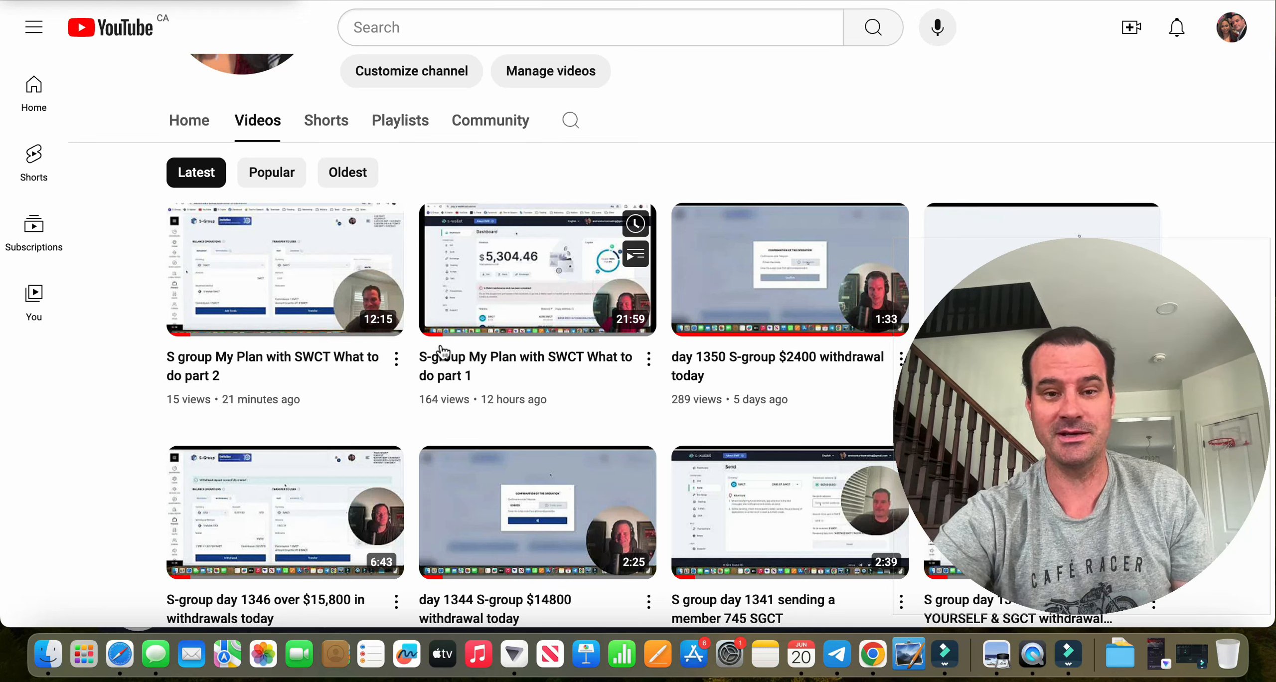
mouse_move(400, 418)
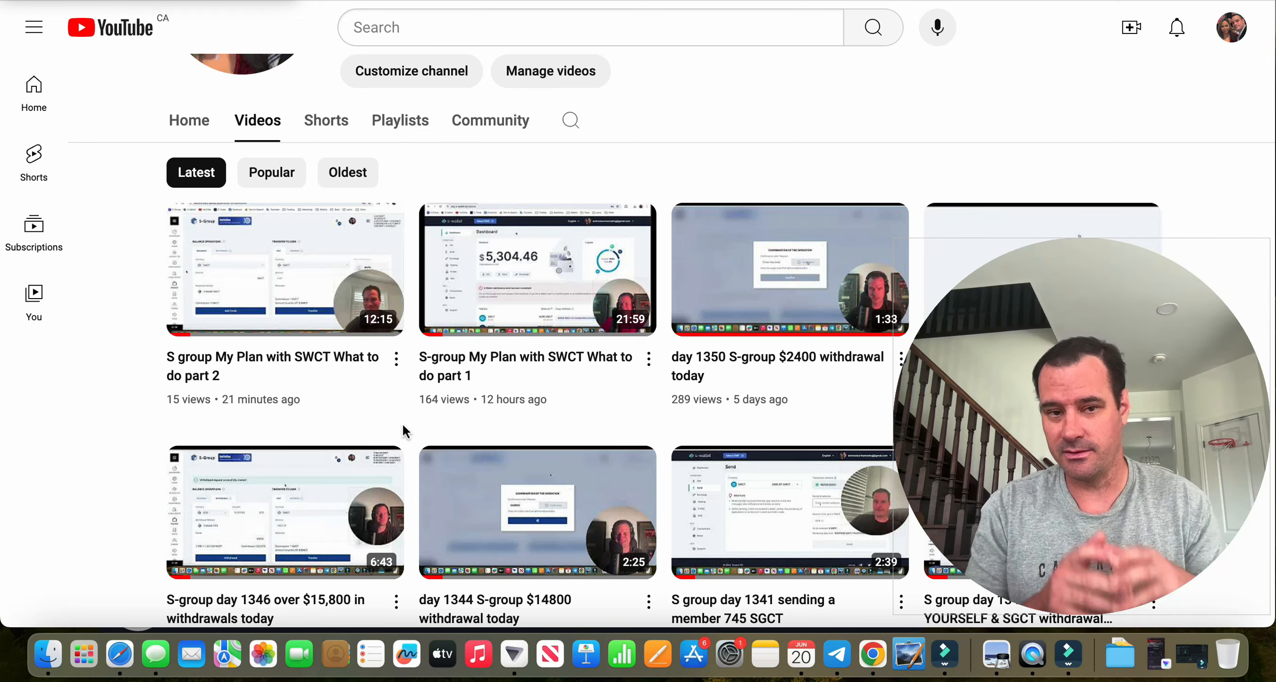
mouse_move(432, 388)
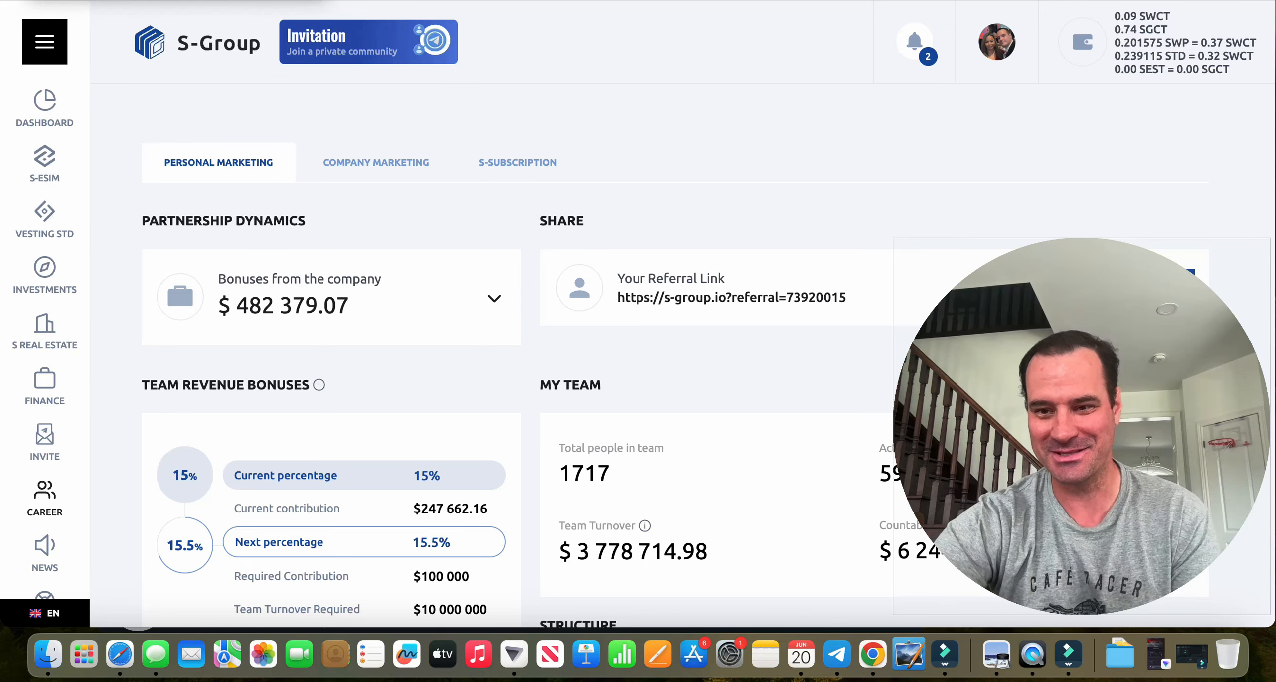
mouse_move(357, 195)
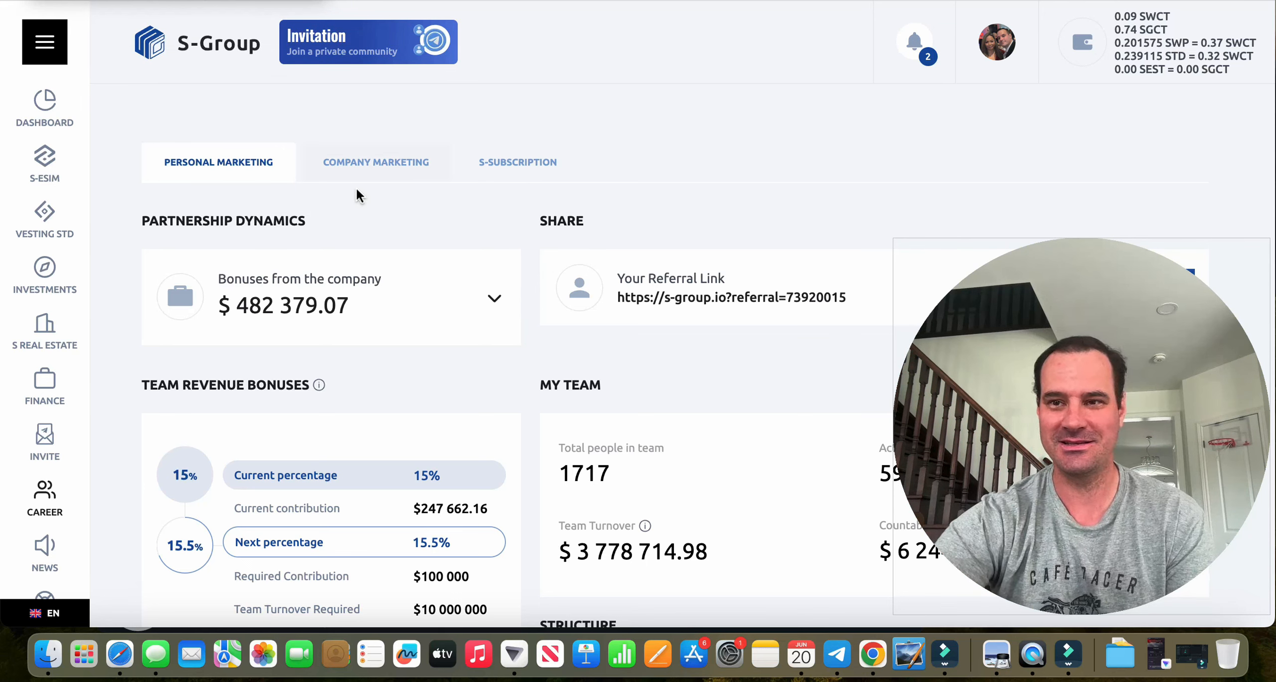